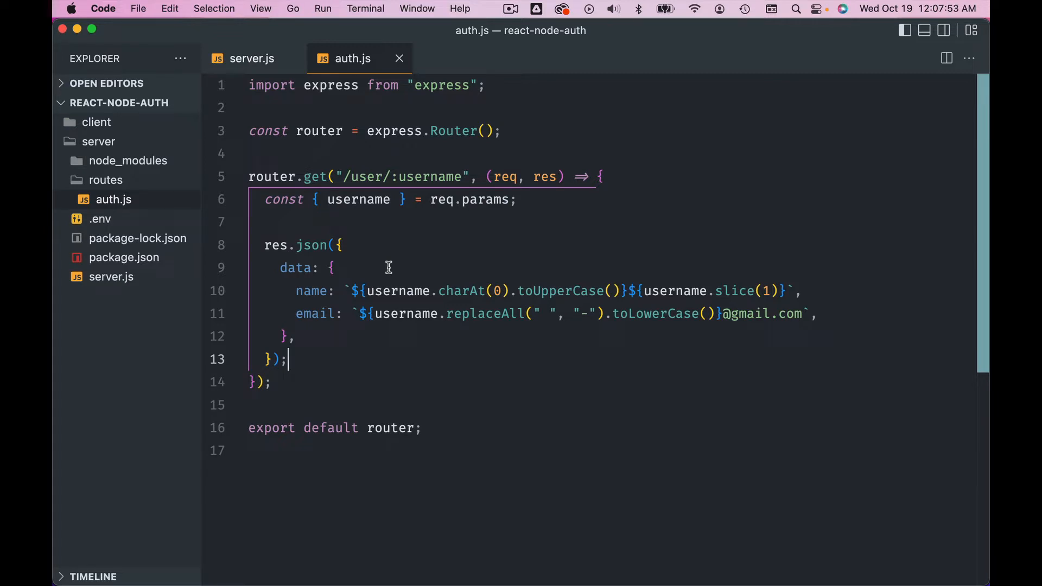
pyautogui.moveTo(565, 219)
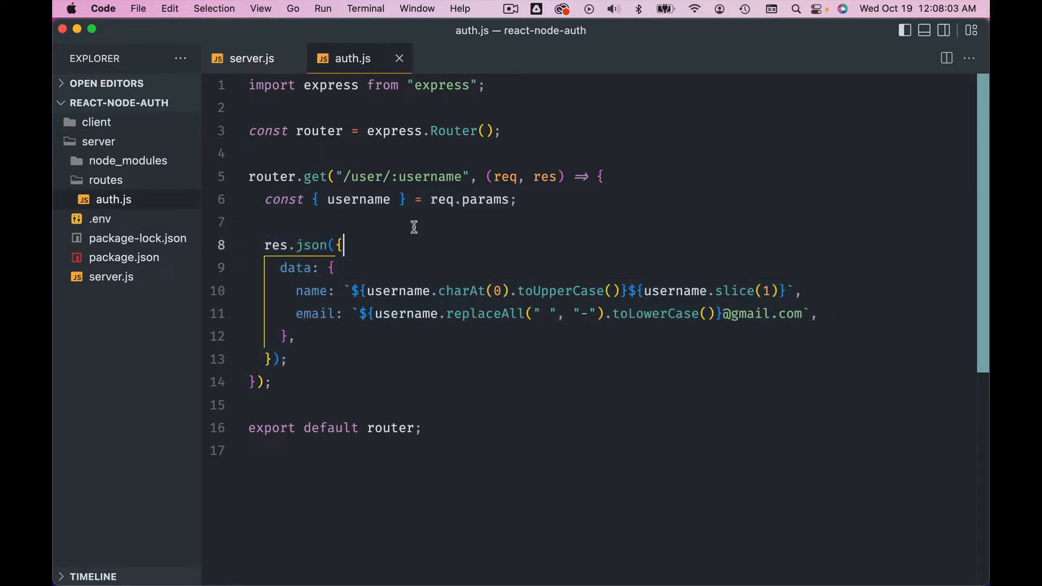
pyautogui.moveTo(429, 257)
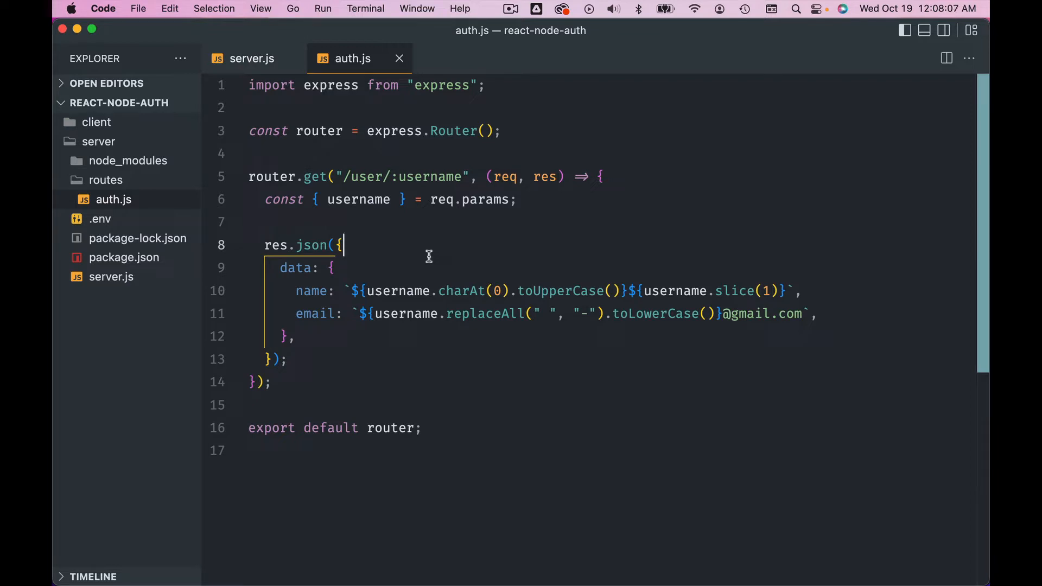
pyautogui.moveTo(412, 241)
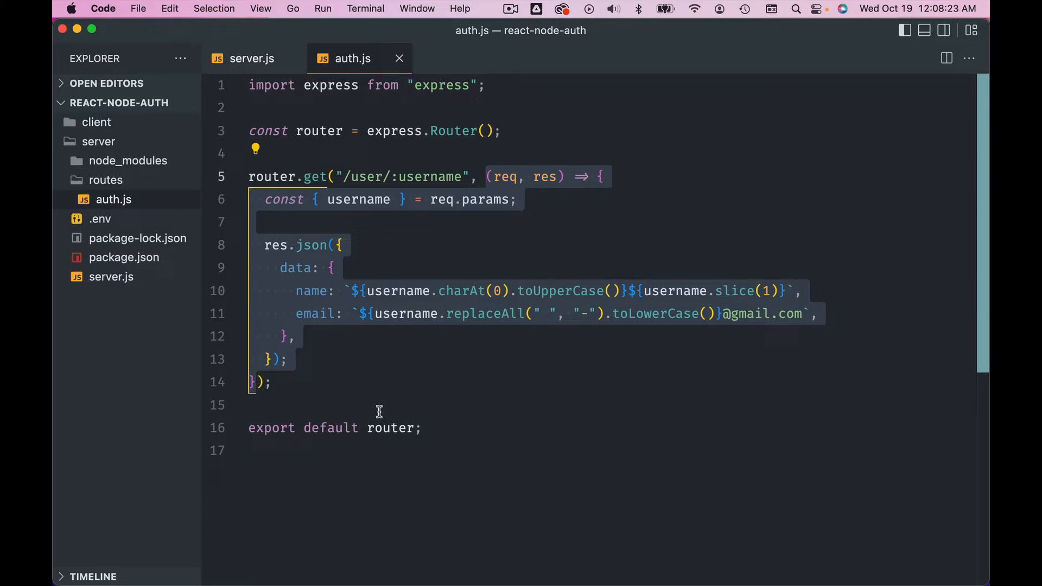
pyautogui.moveTo(406, 223)
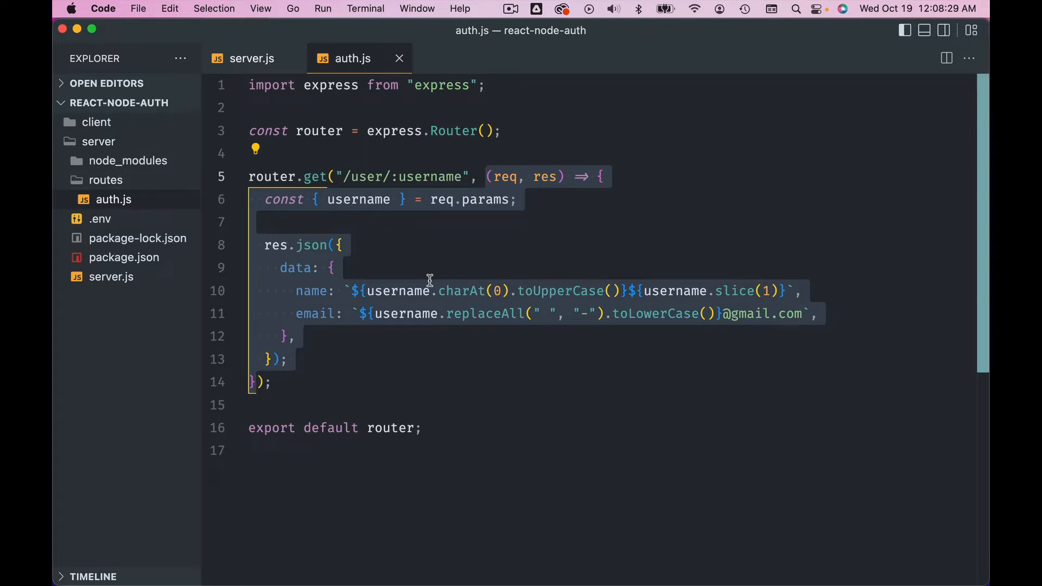
pyautogui.moveTo(590, 143)
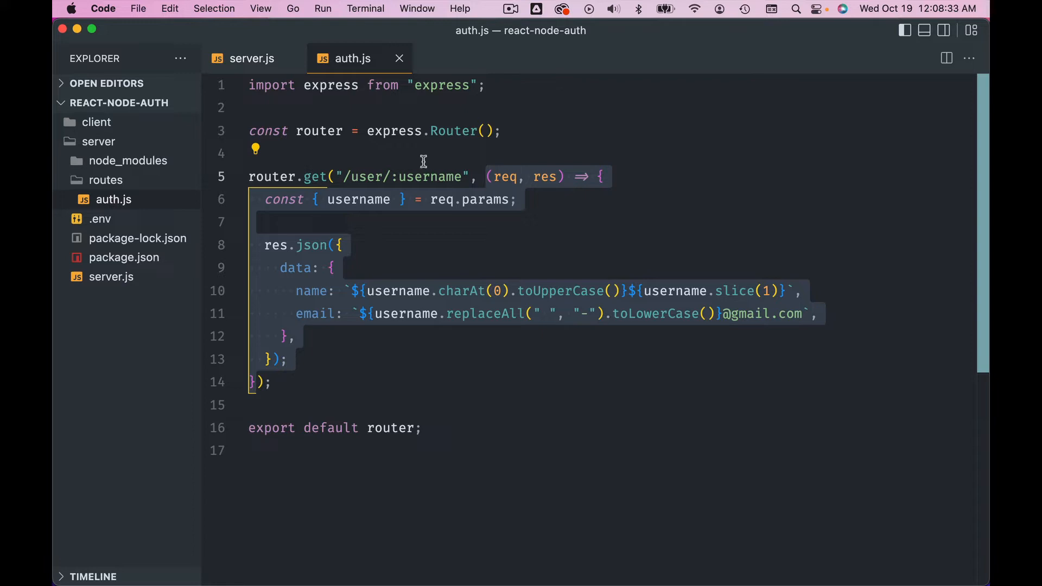
pyautogui.moveTo(465, 177)
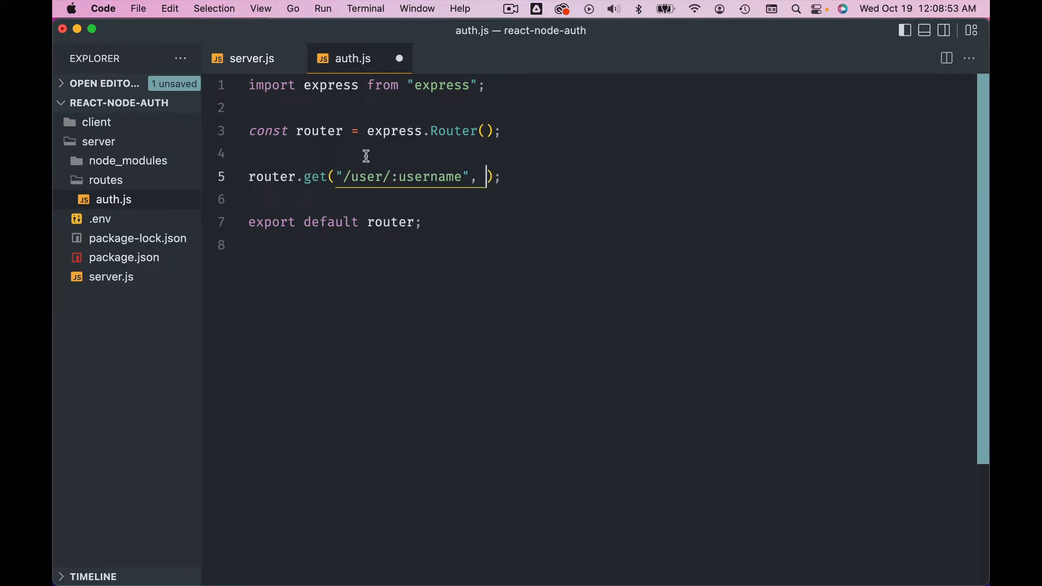
pyautogui.moveTo(537, 169)
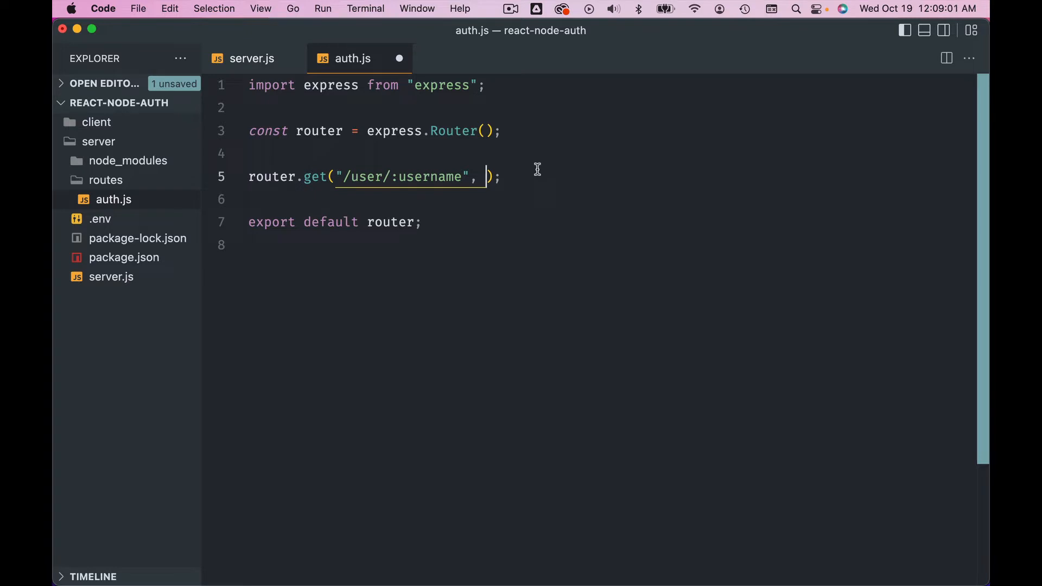
# - Replace the inline arrow-function handler in router.get with the username handler
pyautogui.write('username')
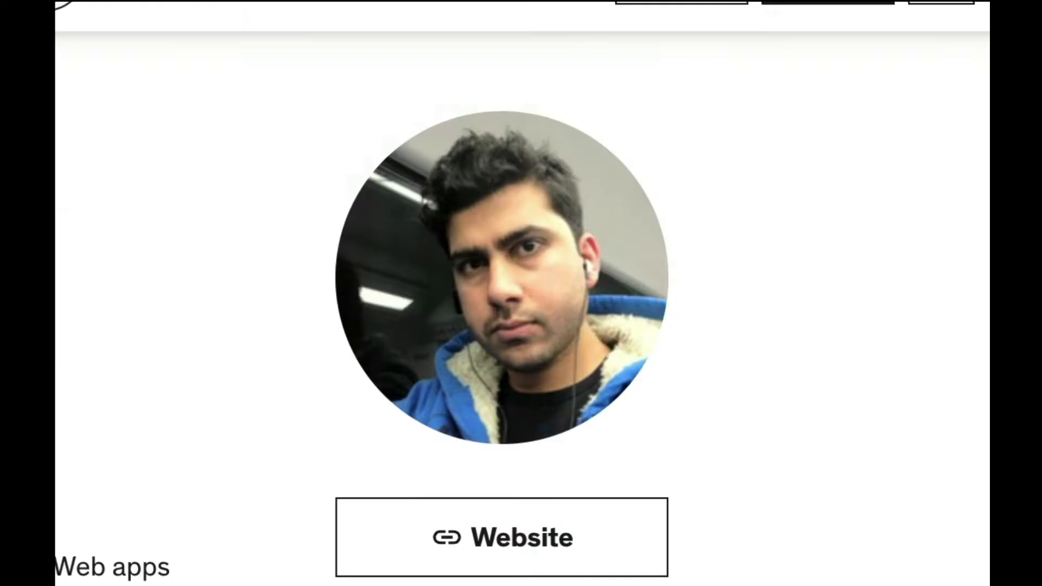
# - Search Udemy for the instructor 'ryan dhunge'
pyautogui.scroll(3)
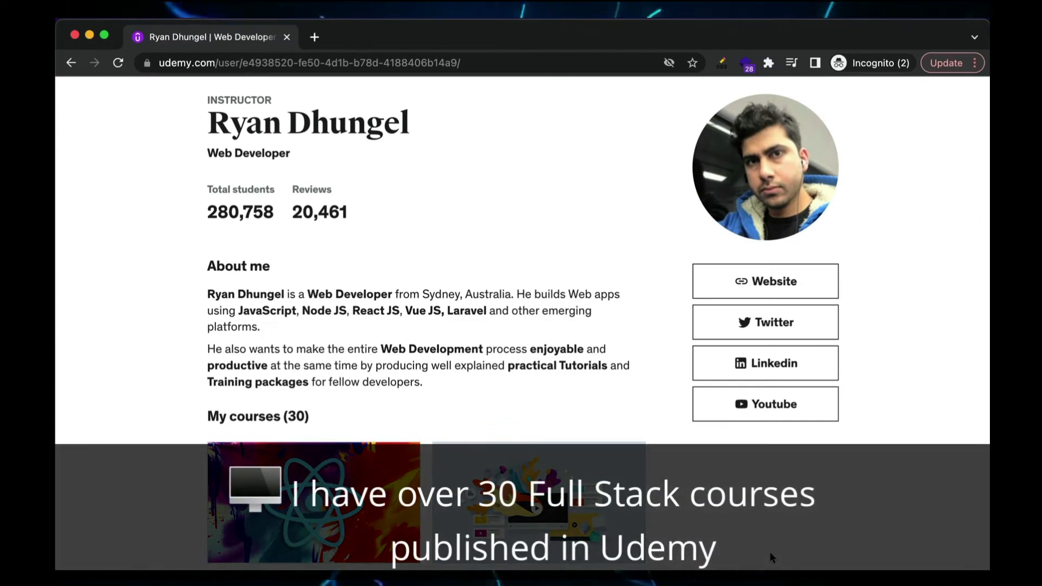
pyautogui.scroll(-3)
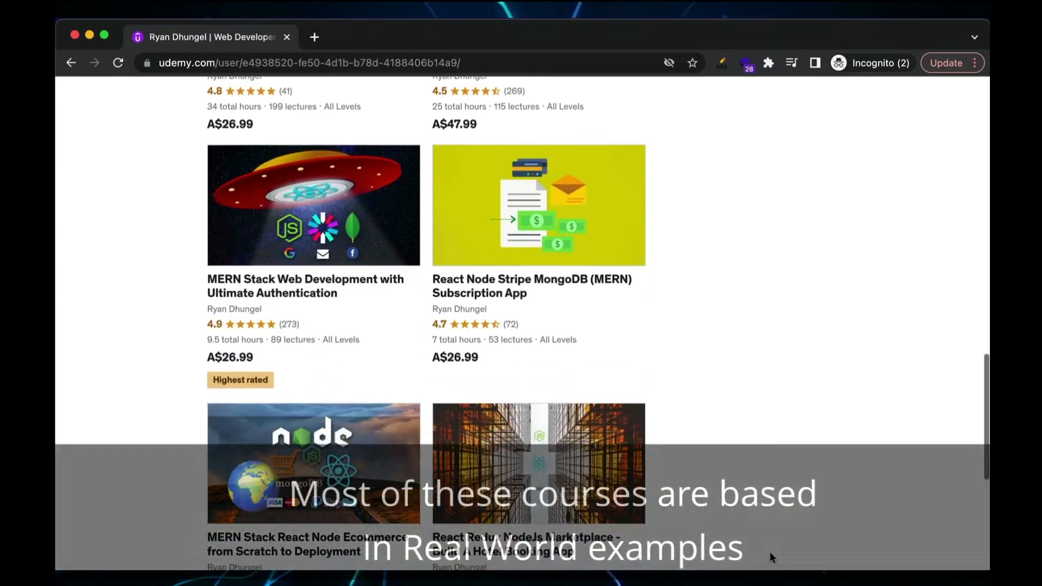
pyautogui.scroll(3)
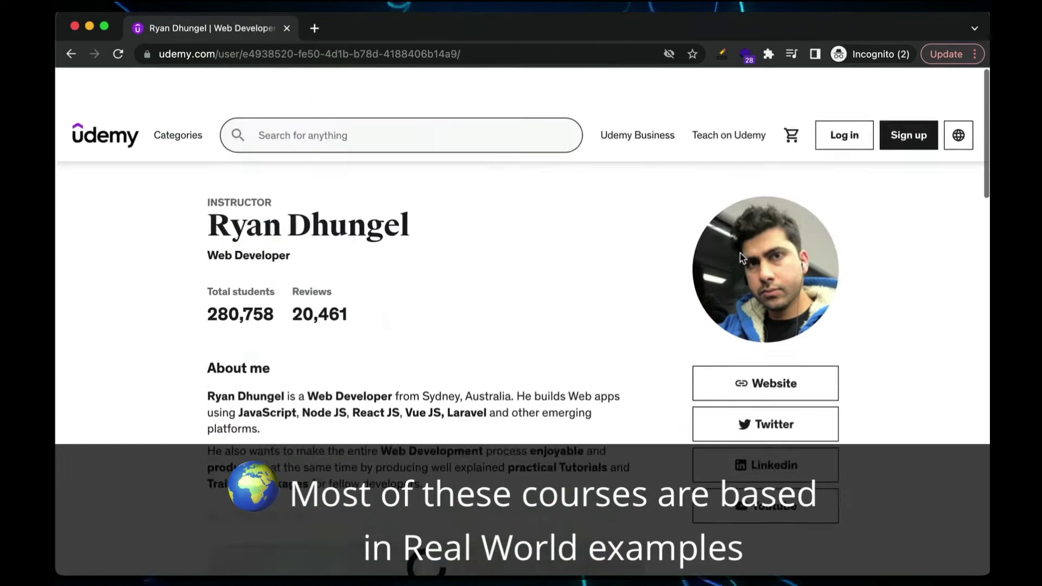
pyautogui.scroll(-3)
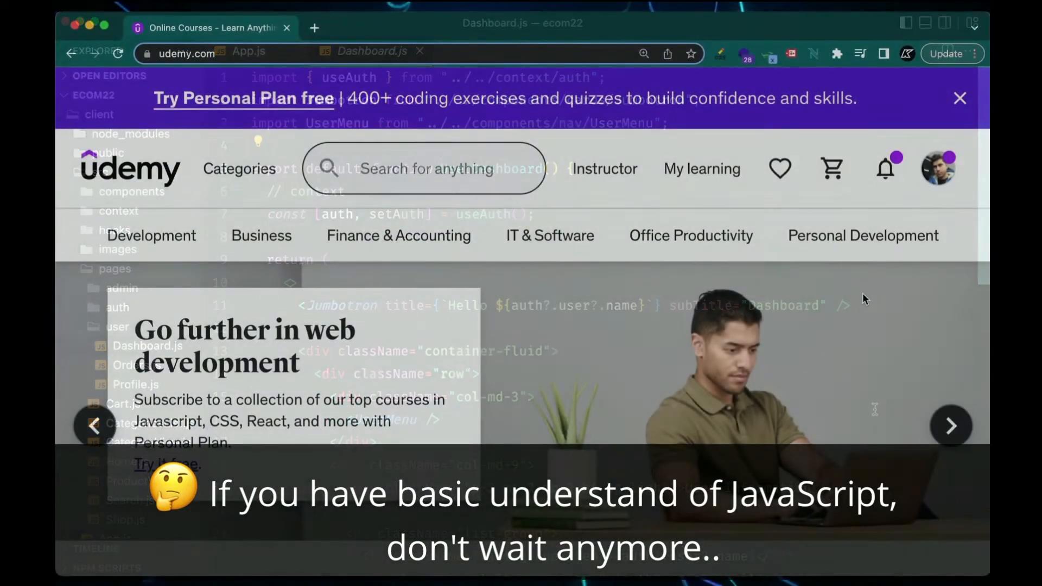
pyautogui.write('ryan dhungel')
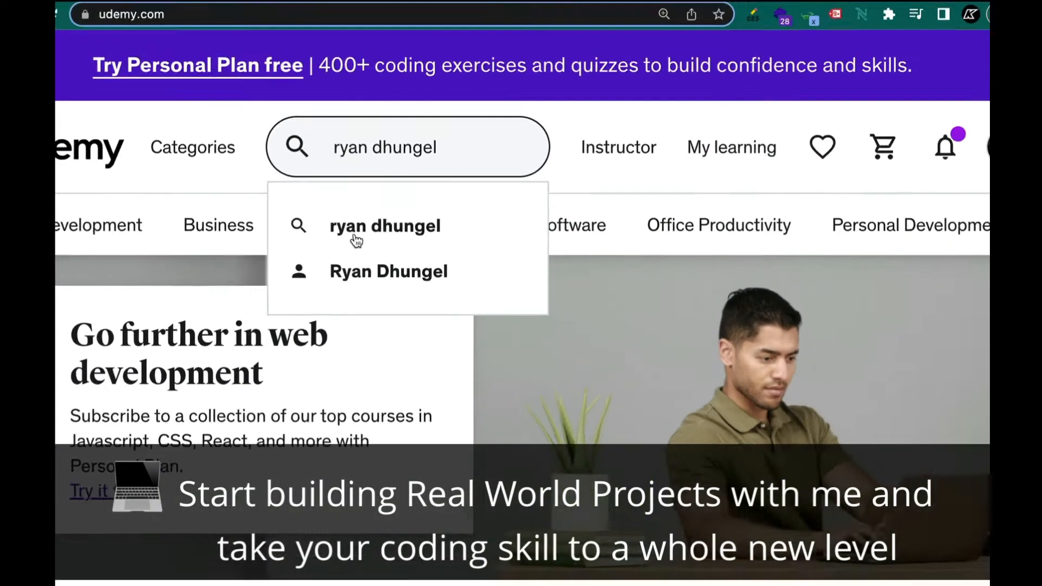
pyautogui.click(385, 225)
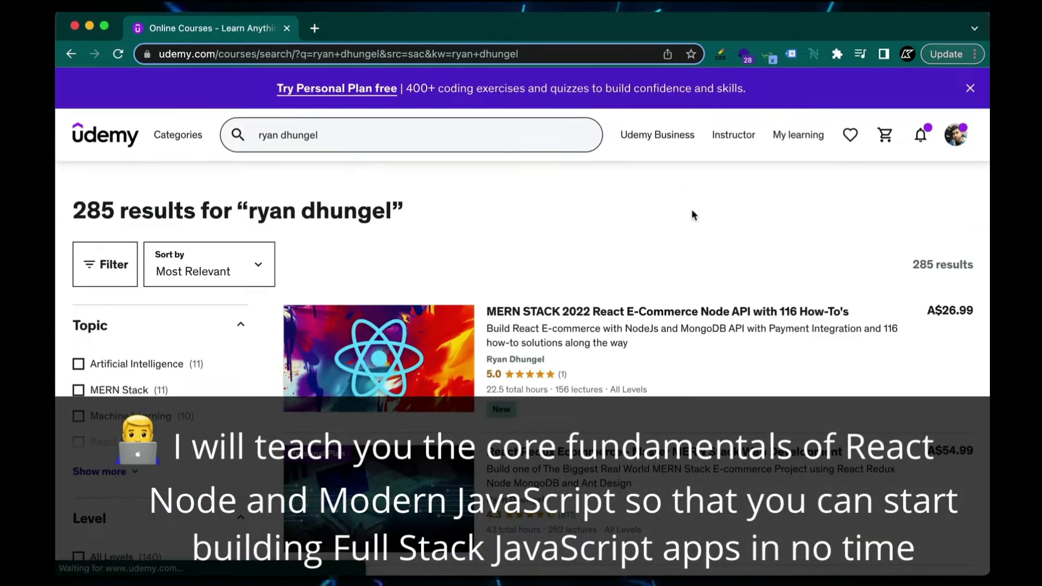
# - Scroll through the list of the instructor's courses
pyautogui.scroll(-3)
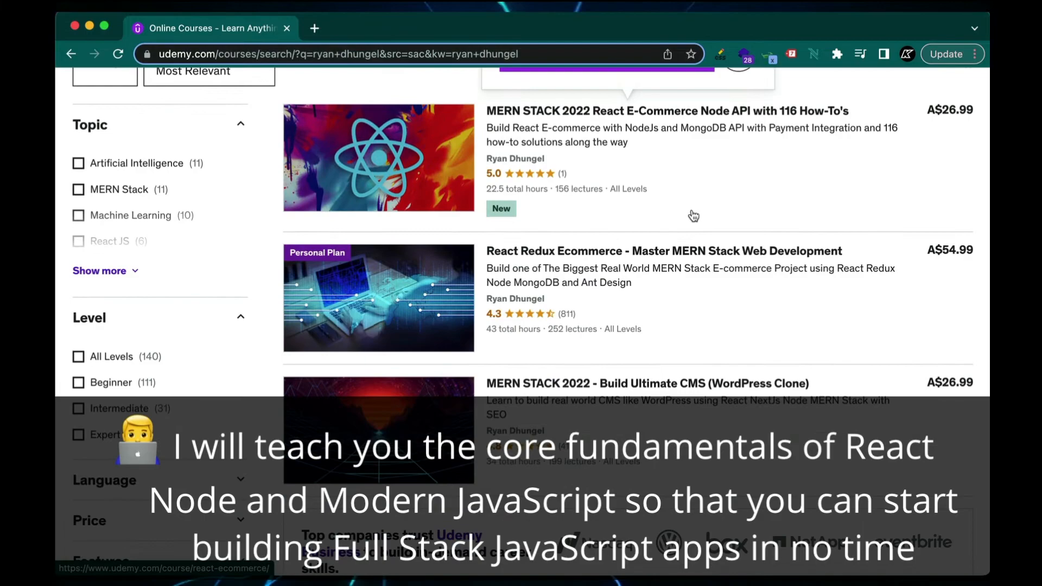
pyautogui.scroll(-3)
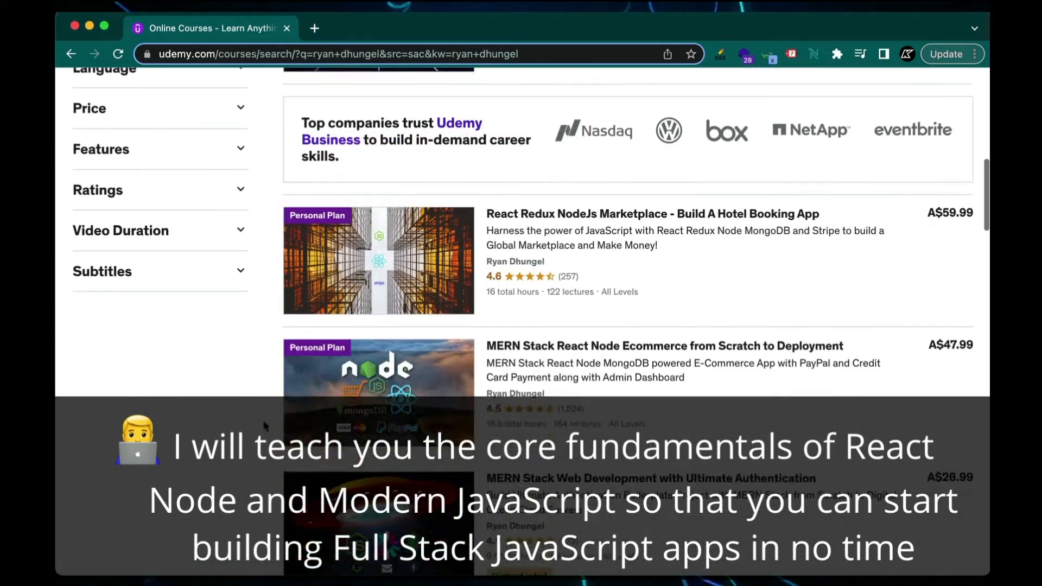
pyautogui.scroll(-3)
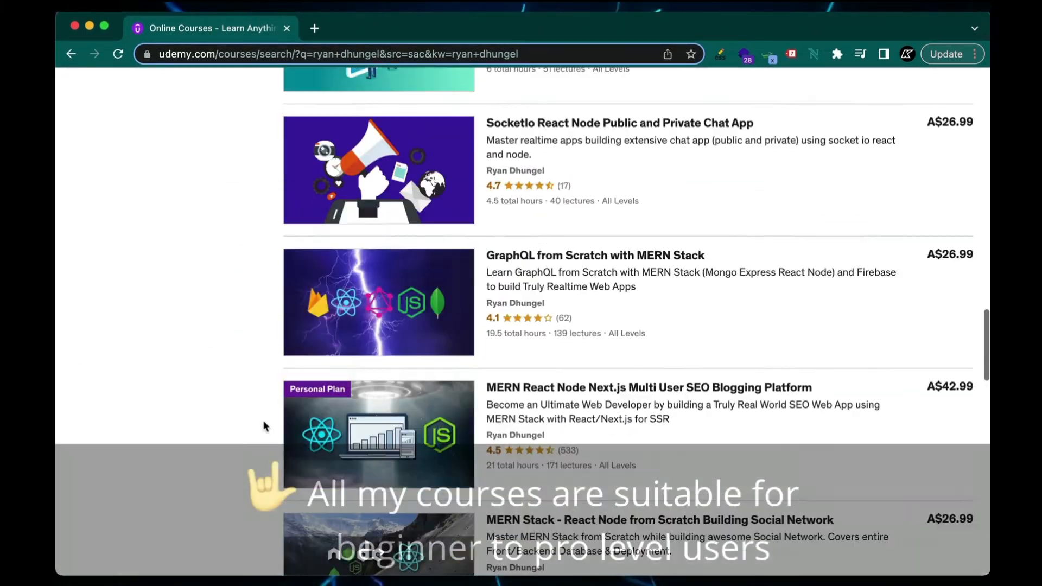
pyautogui.scroll(-3)
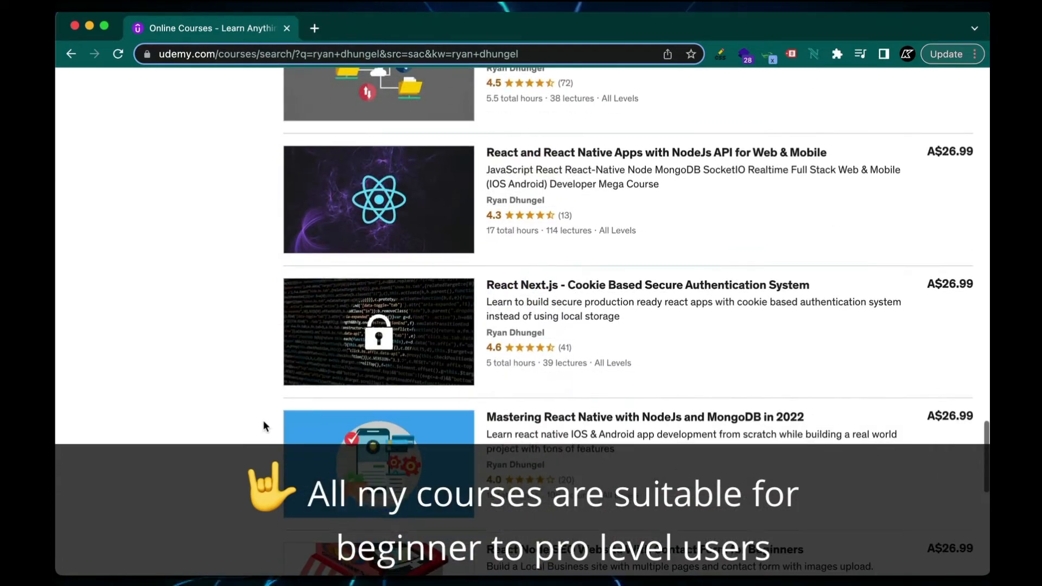
pyautogui.scroll(-3)
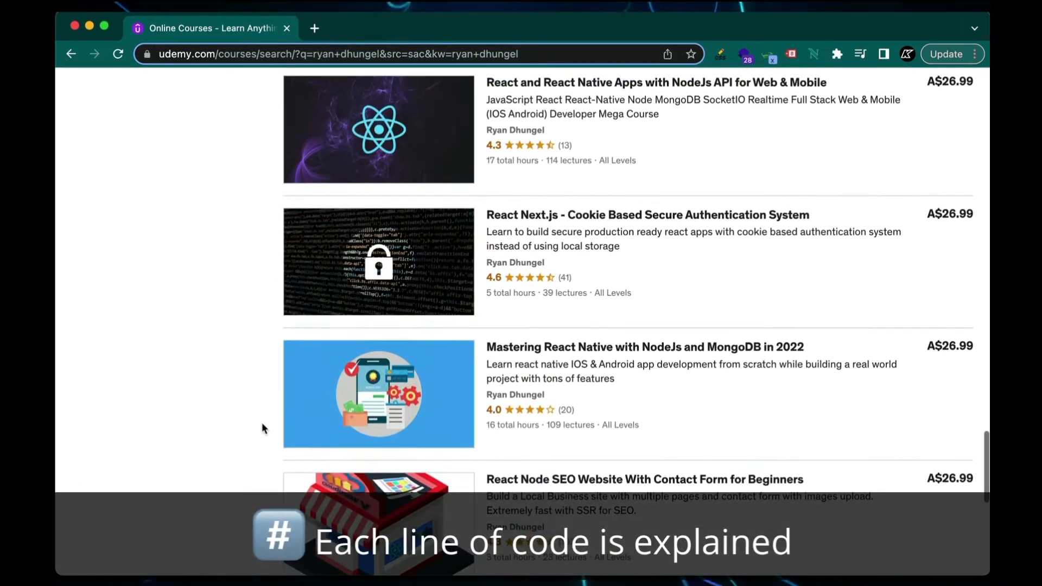
pyautogui.scroll(-3)
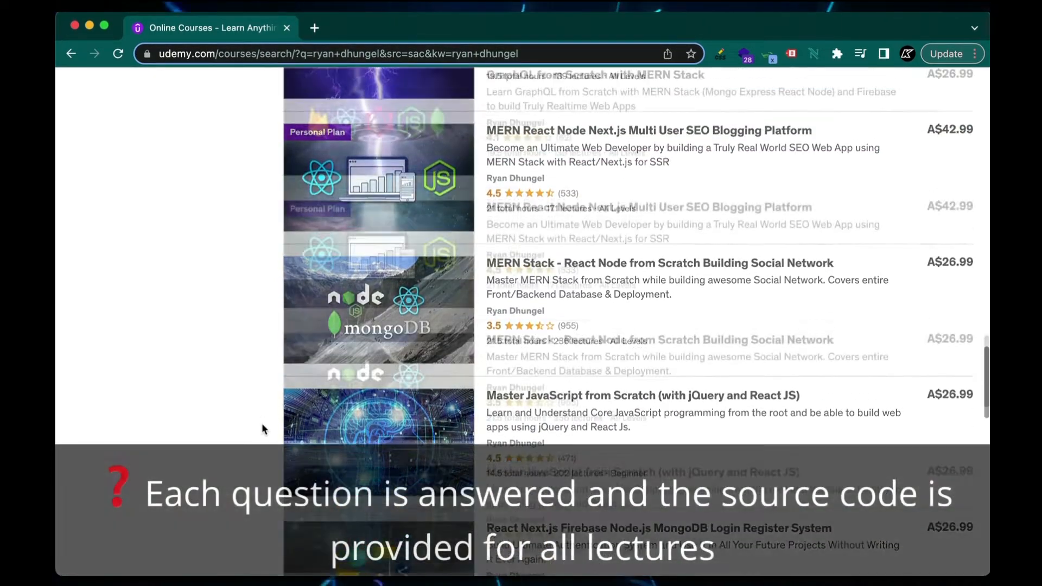
pyautogui.scroll(-3)
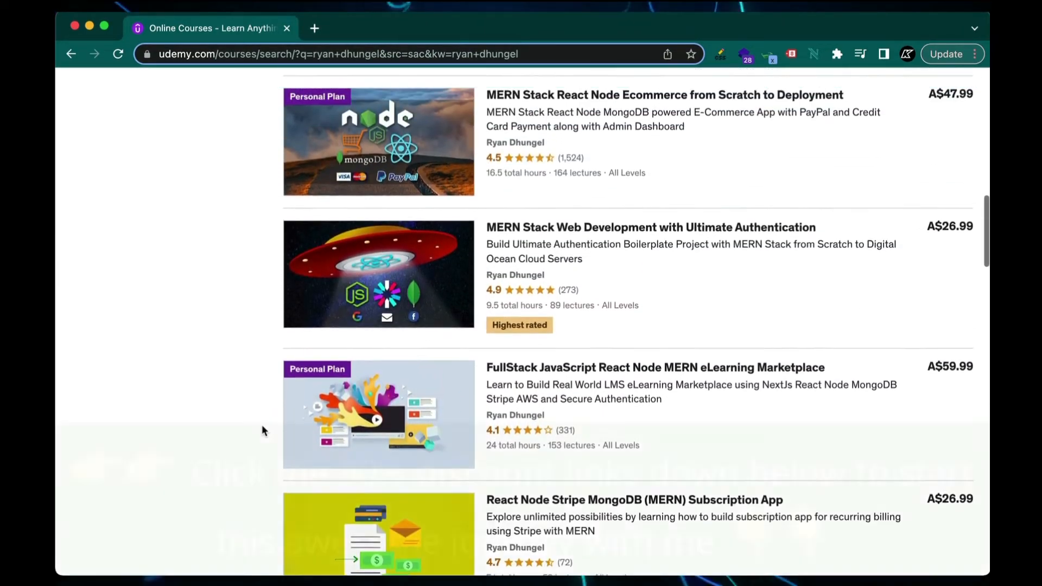
pyautogui.scroll(-3)
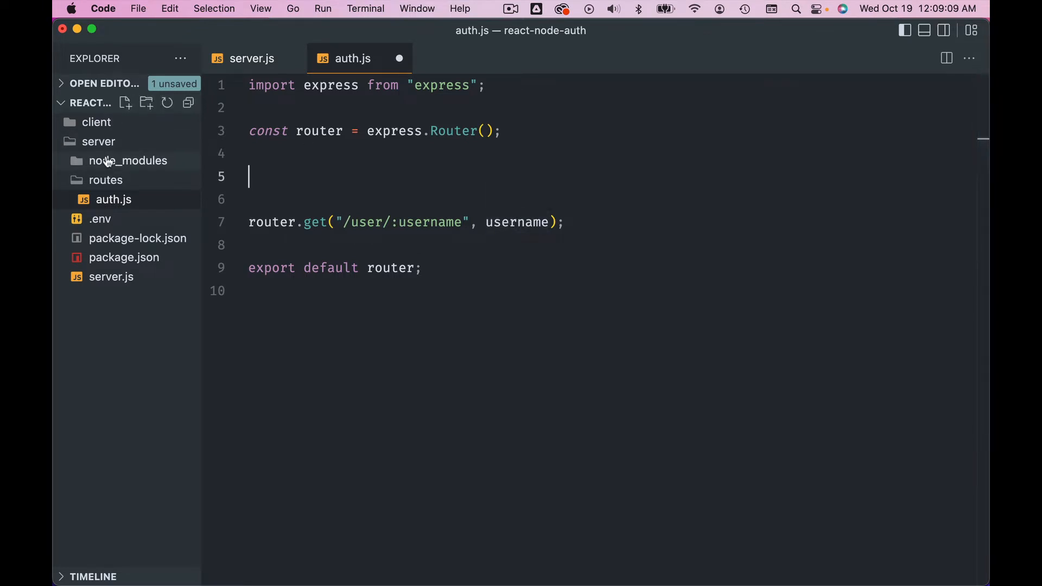
# - Change line 5 to import {username} from '../controllers/auth.js'
pyautogui.write('const {')
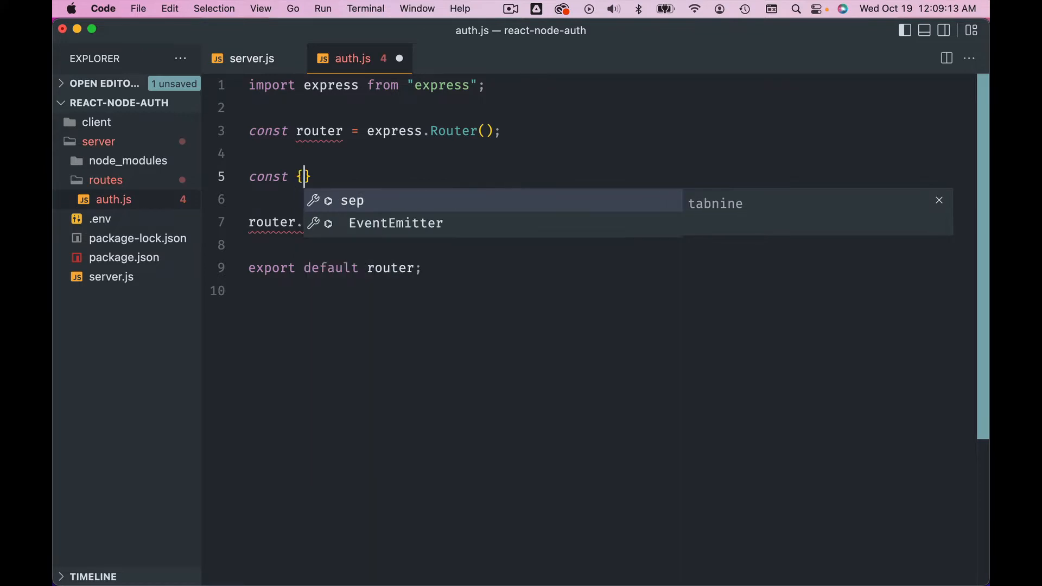
pyautogui.write('username')
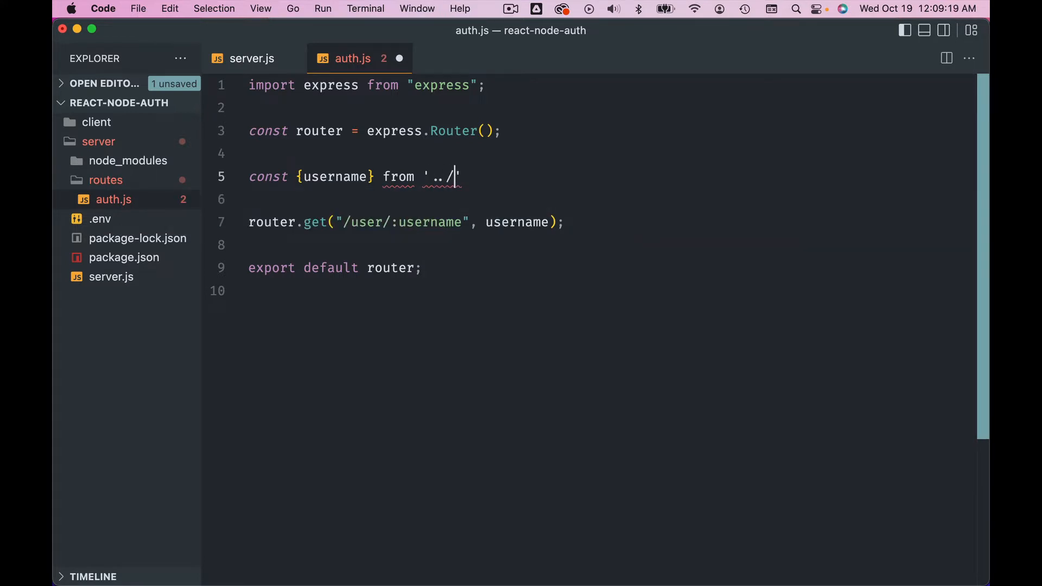
pyautogui.write('controlle')
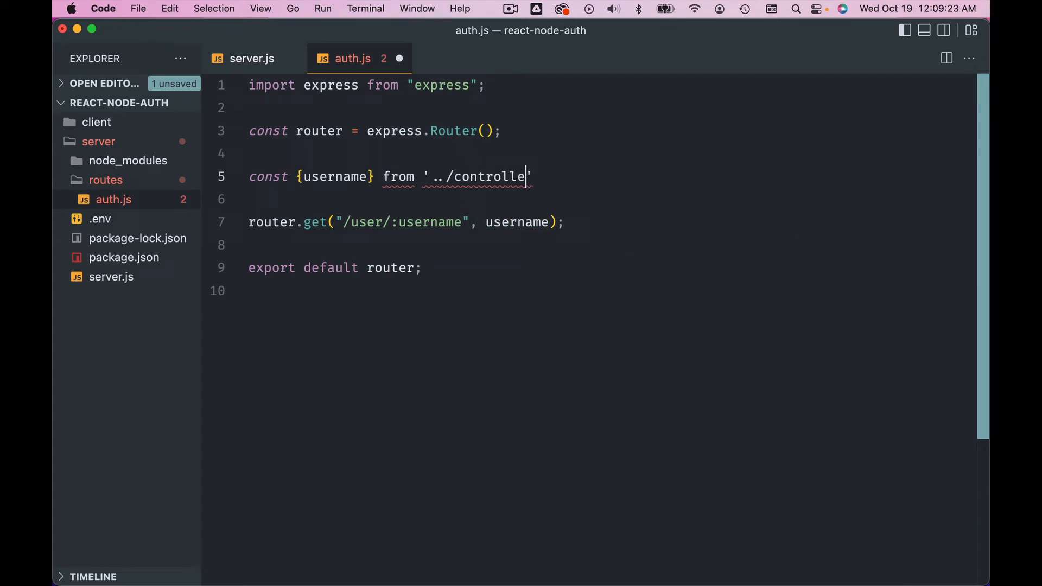
pyautogui.write('rs/a')
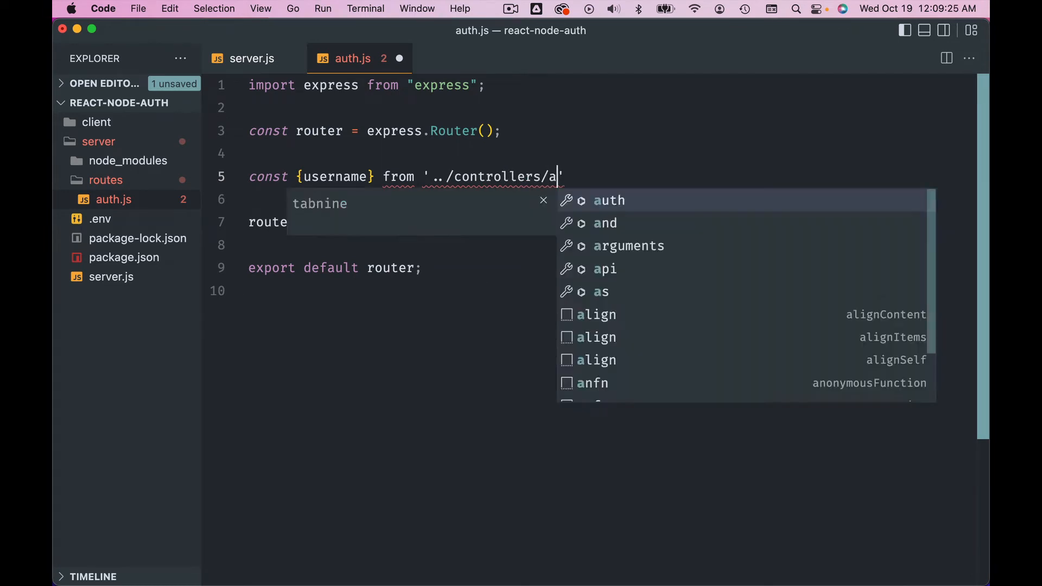
pyautogui.write('uth.js')
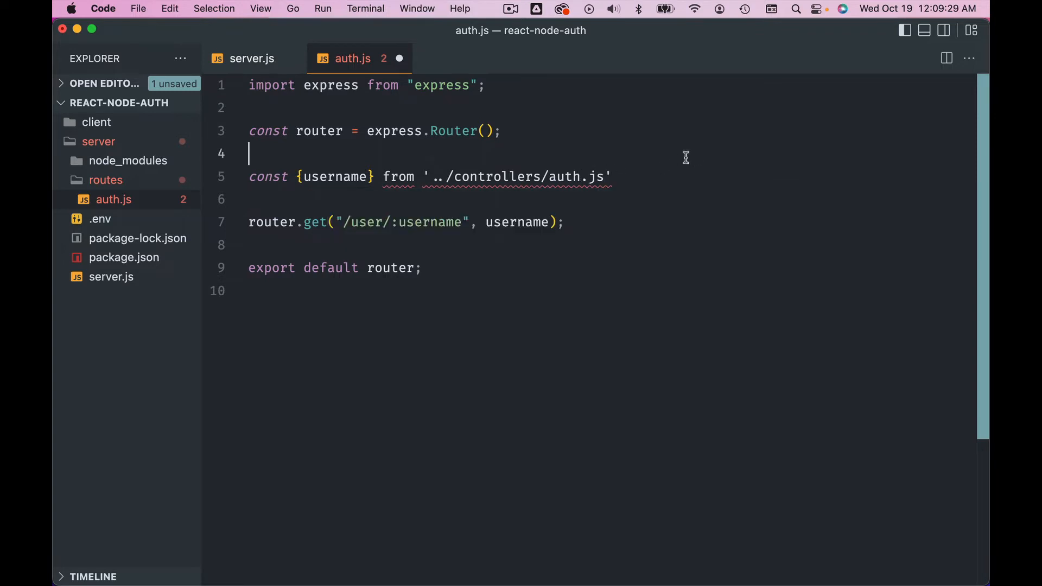
pyautogui.click(287, 176)
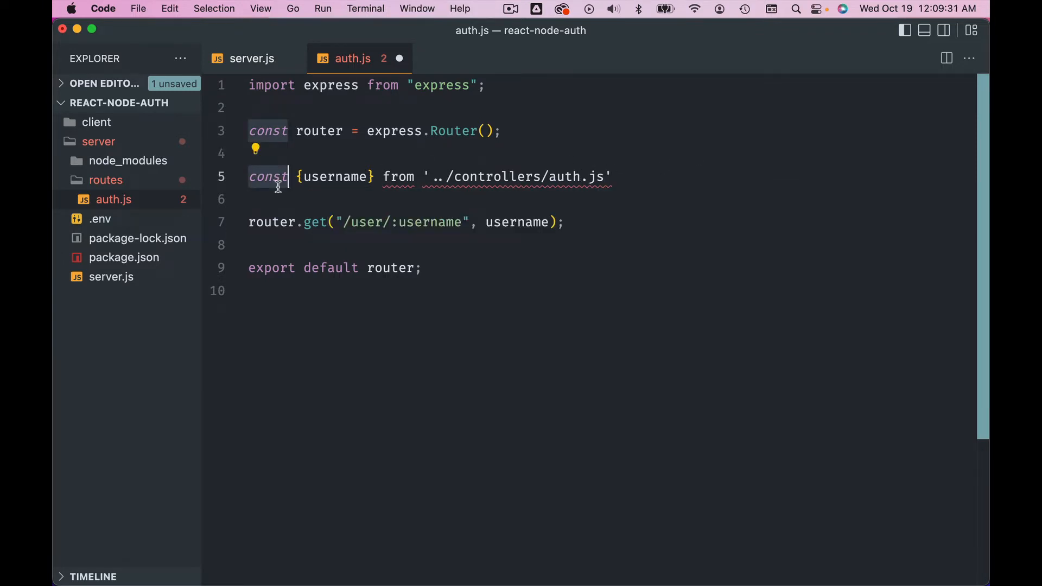
pyautogui.write('import')
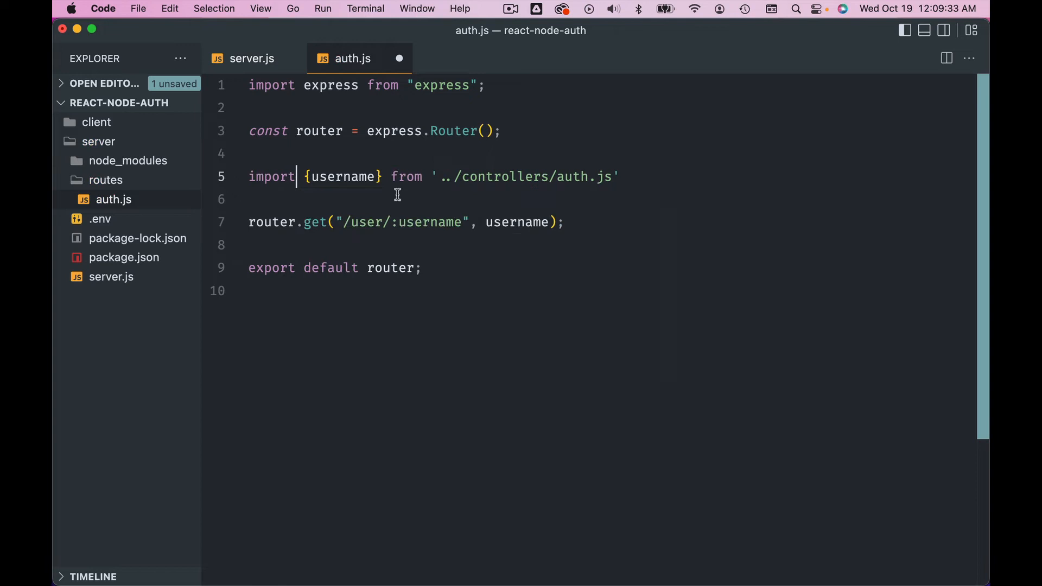
pyautogui.moveTo(590, 184)
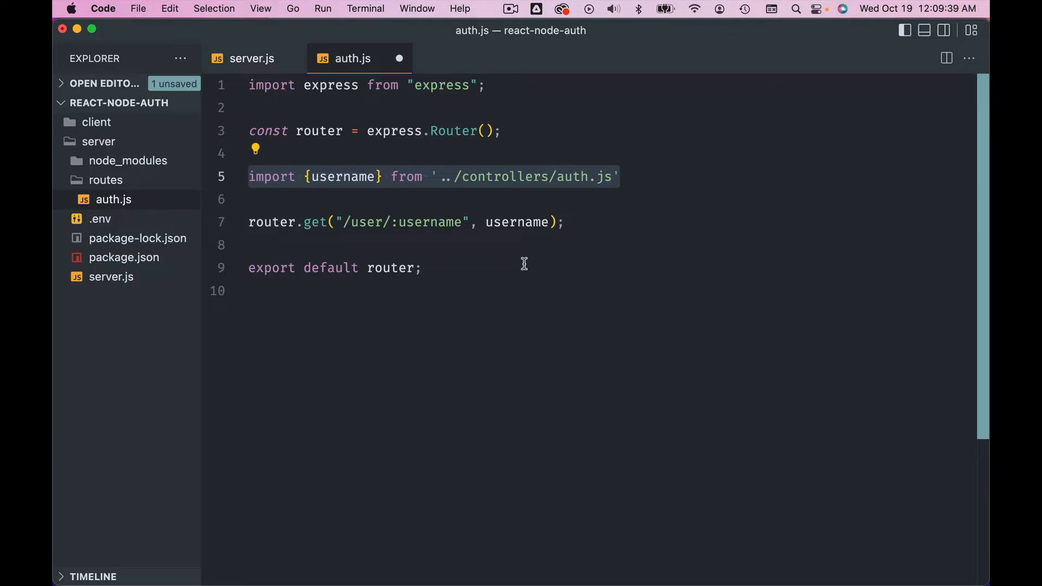
pyautogui.moveTo(555, 222)
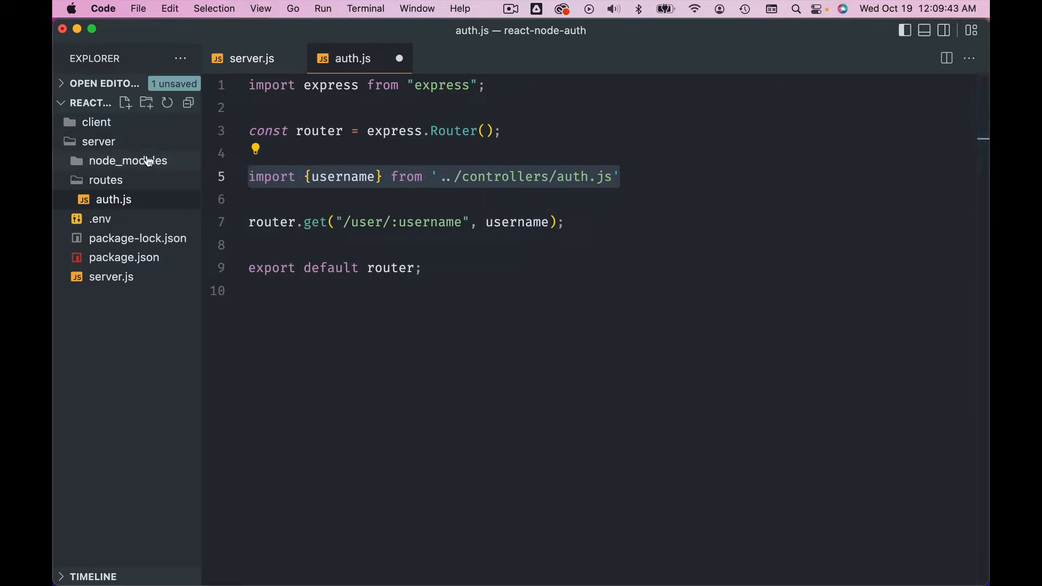
# - Create a 'controllers' folder under server and start a new file inside it
pyautogui.rightClick(98, 141)
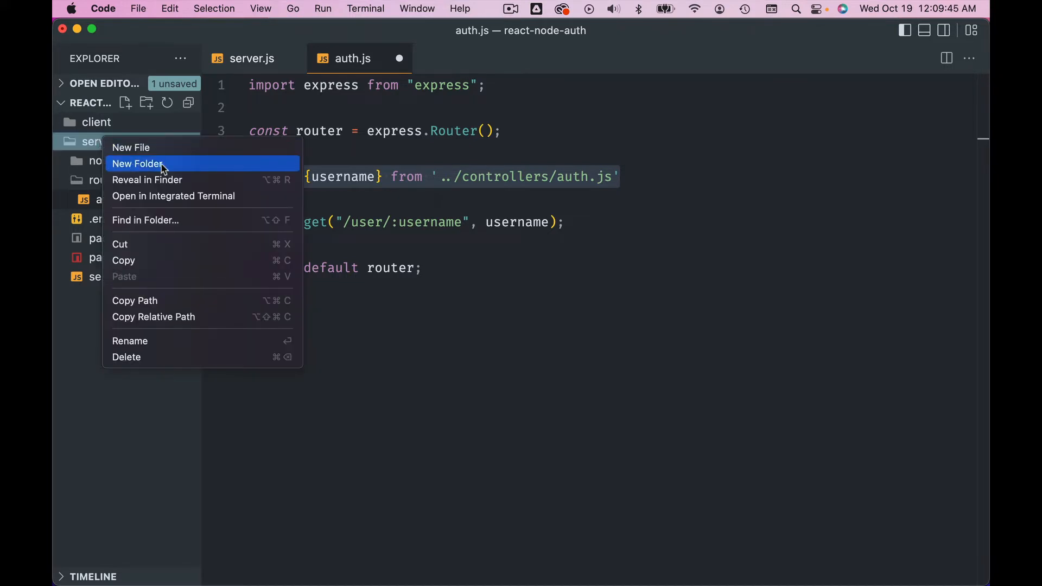
pyautogui.click(137, 163)
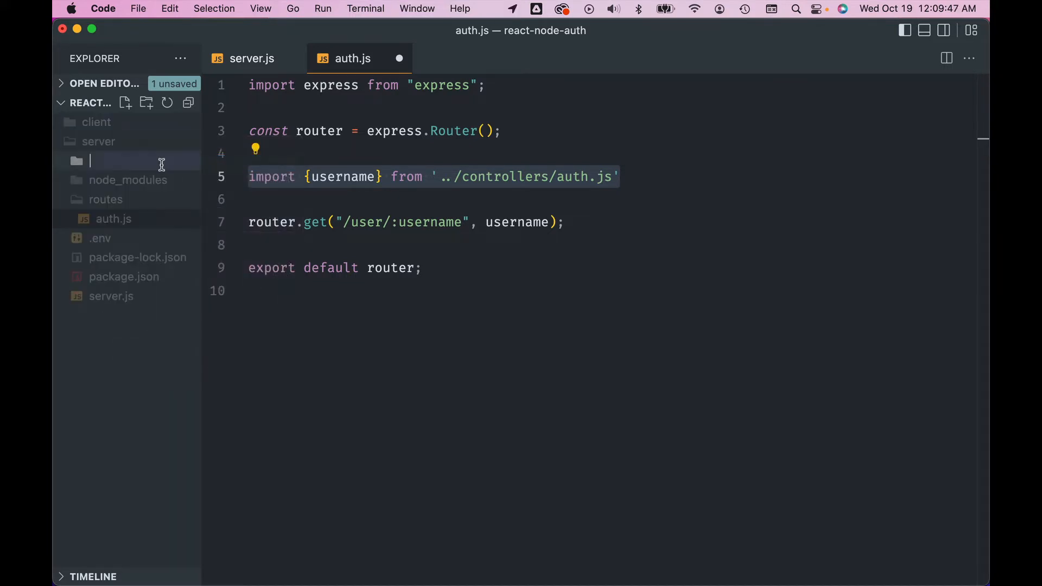
pyautogui.write('controllers')
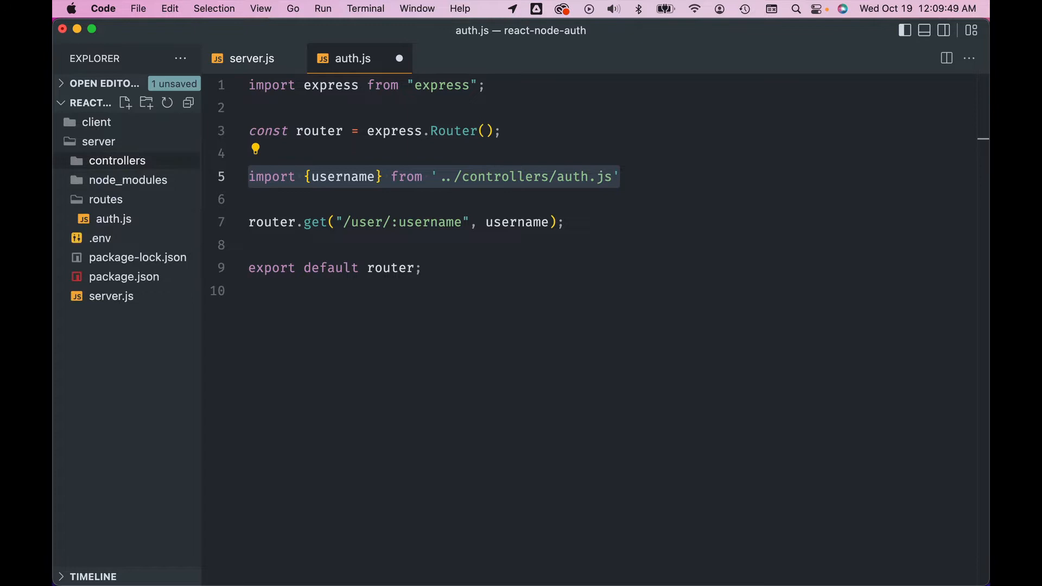
pyautogui.rightClick(118, 160)
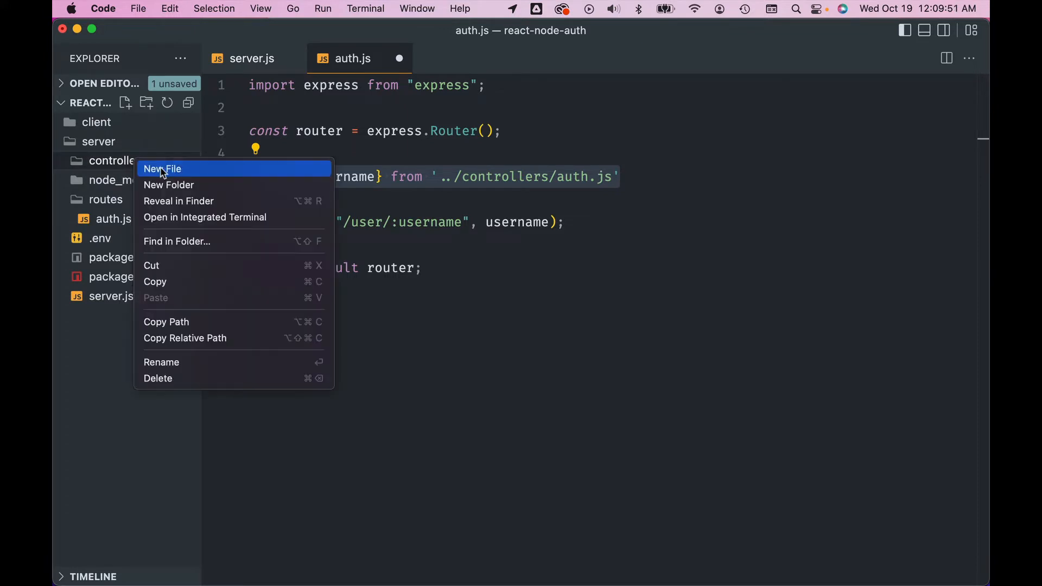
pyautogui.click(163, 168)
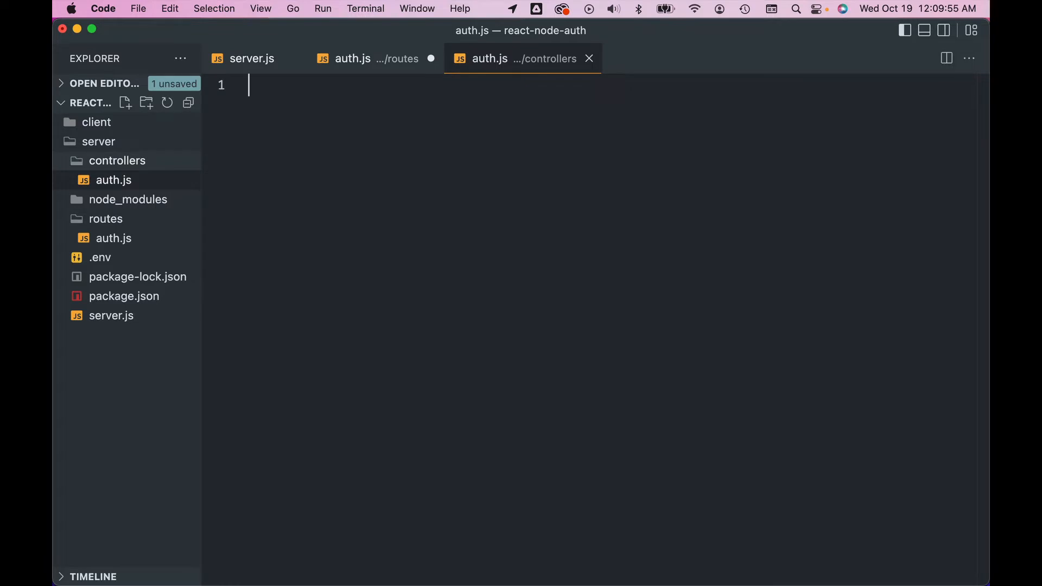
# - Write and save the exported username handler returning name and gmail email JSON
pyautogui.write('export c')
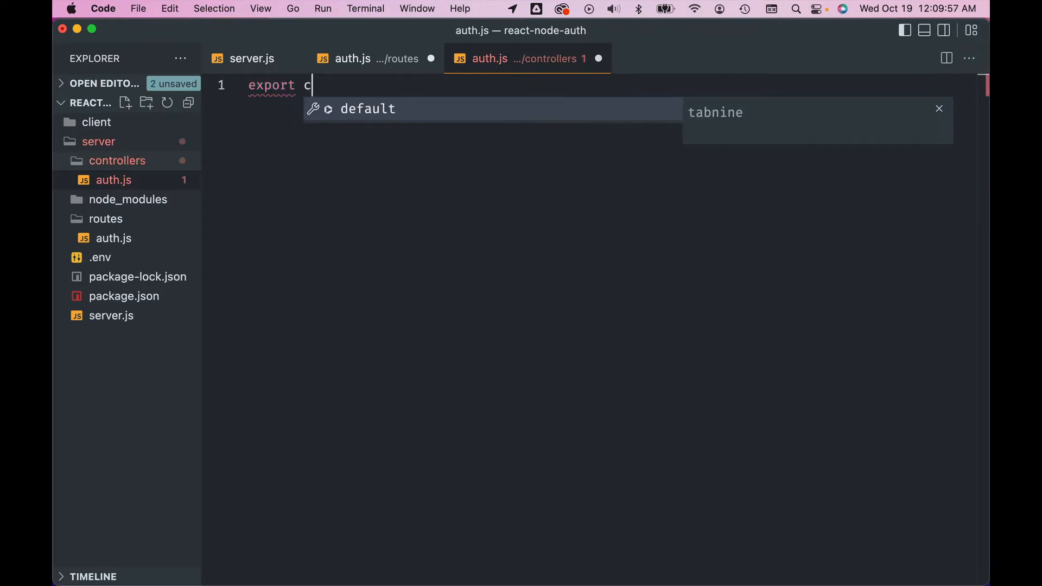
pyautogui.write('onst username = (req, res) => {')
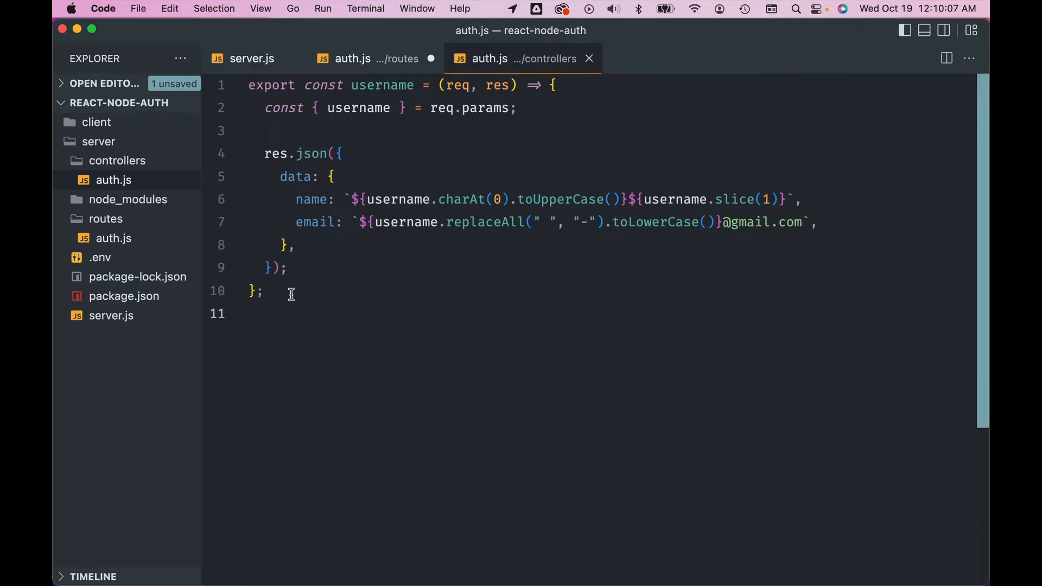
pyautogui.press('backspace')
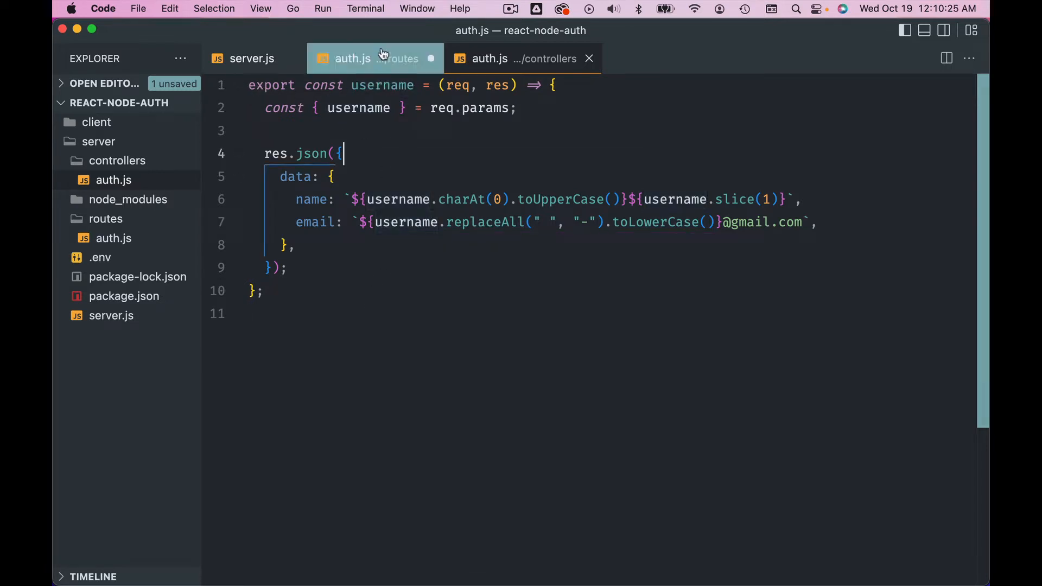
# - Add import { username } from "../controllers/auth.js"; to the routes file and save
pyautogui.click(352, 59)
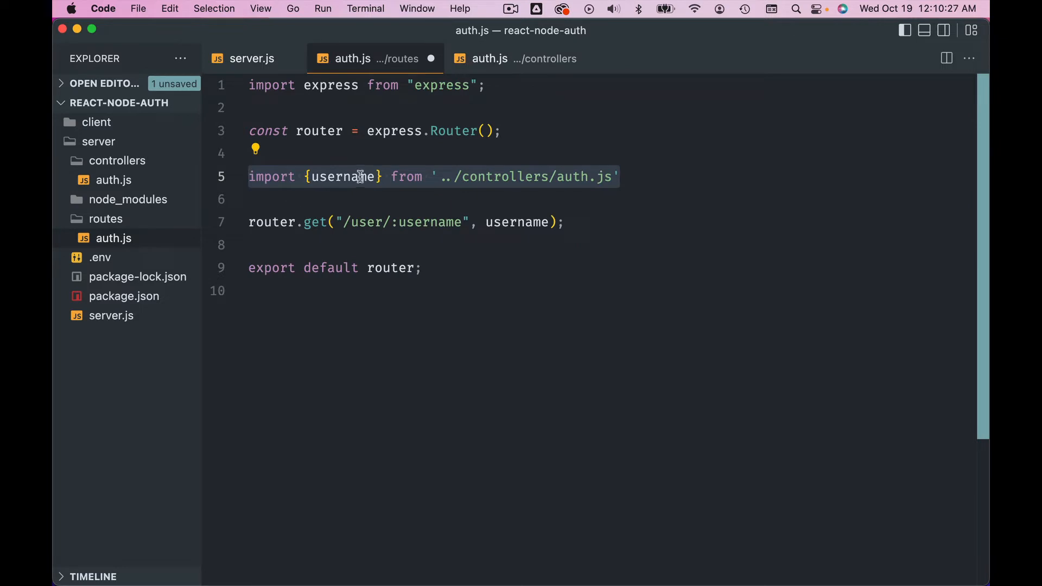
pyautogui.press('cmd+s')
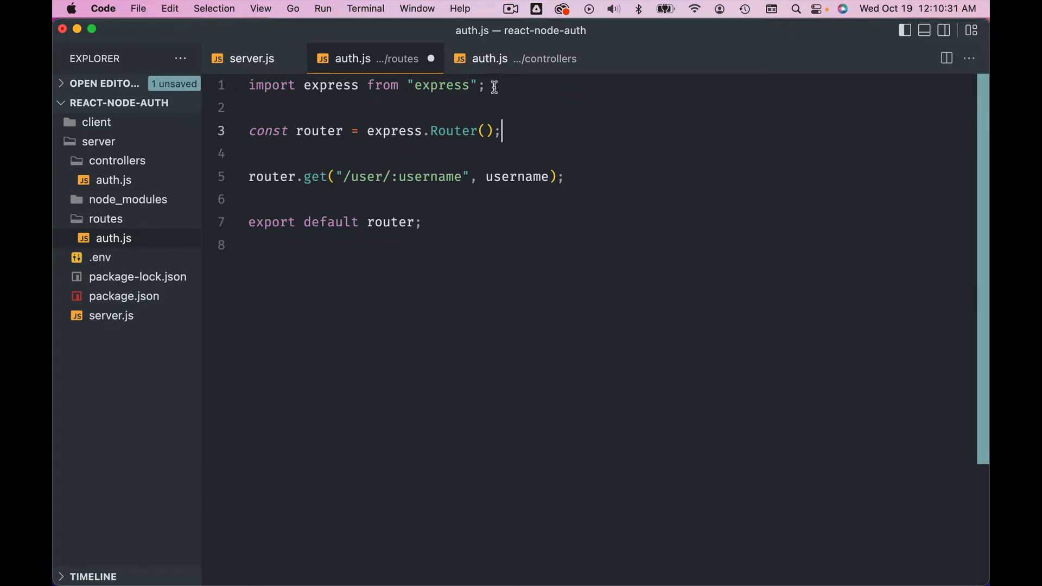
pyautogui.write('import { username } from "../controllers/auth.js";')
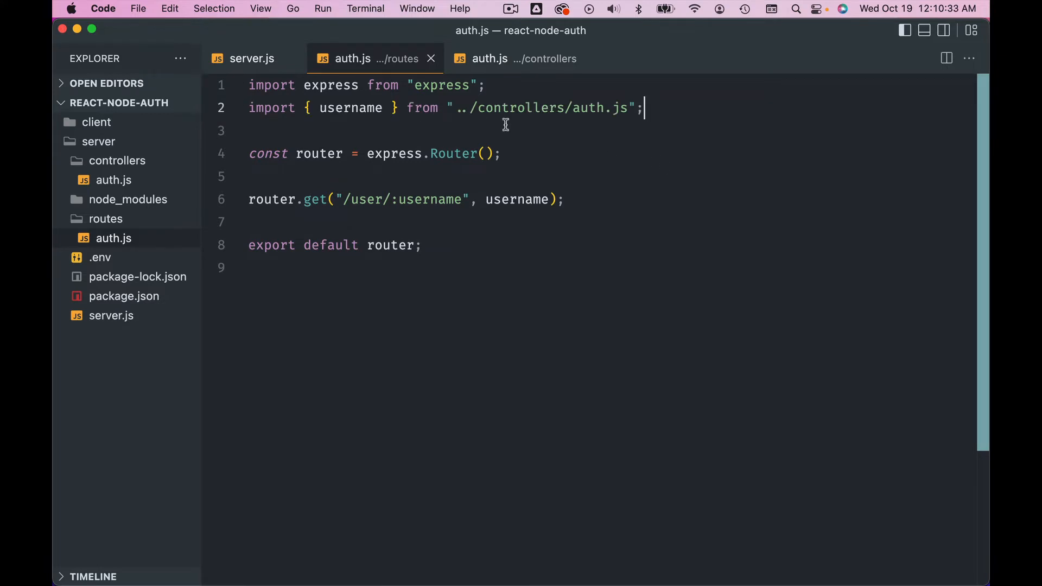
pyautogui.moveTo(406, 218)
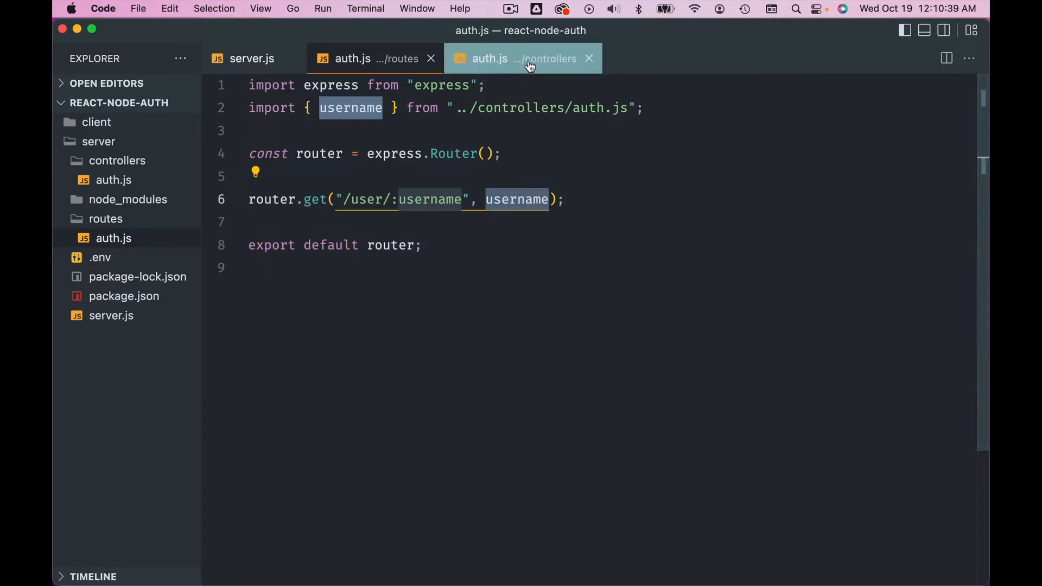
pyautogui.click(374, 58)
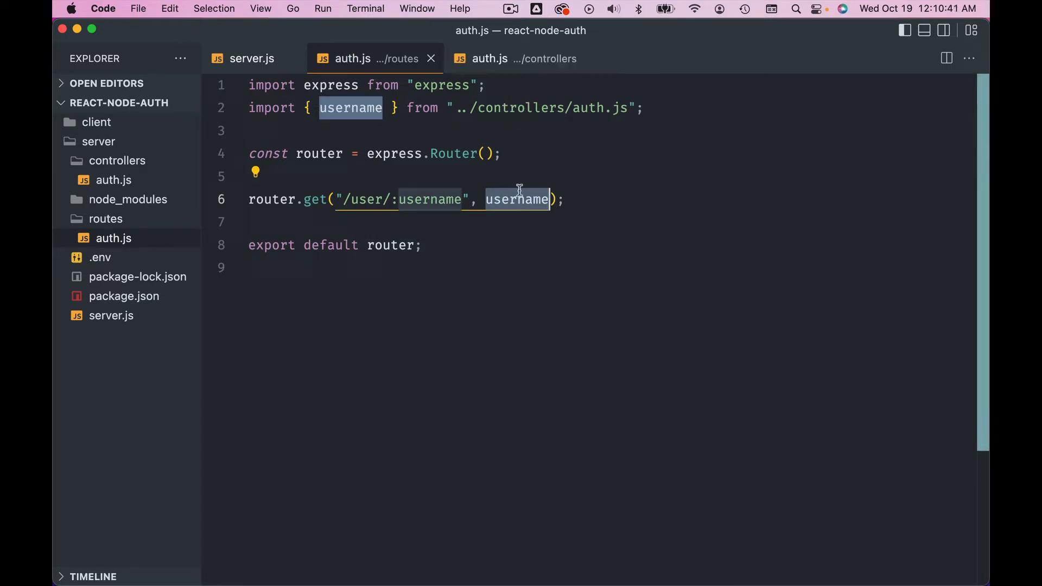
# - Compare the routes and controller auth.js tabs to verify the import path
pyautogui.click(489, 59)
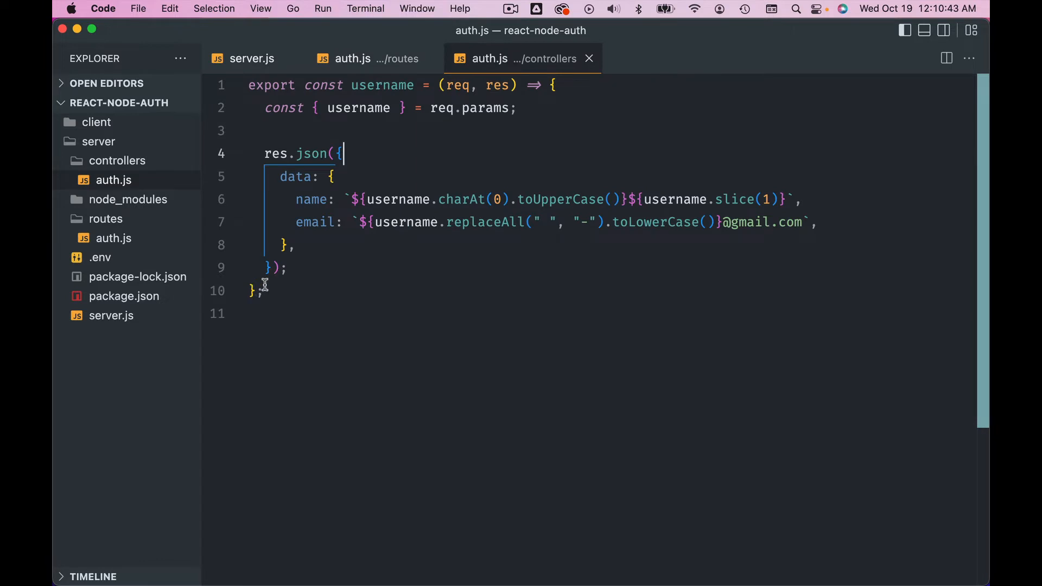
pyautogui.click(256, 291)
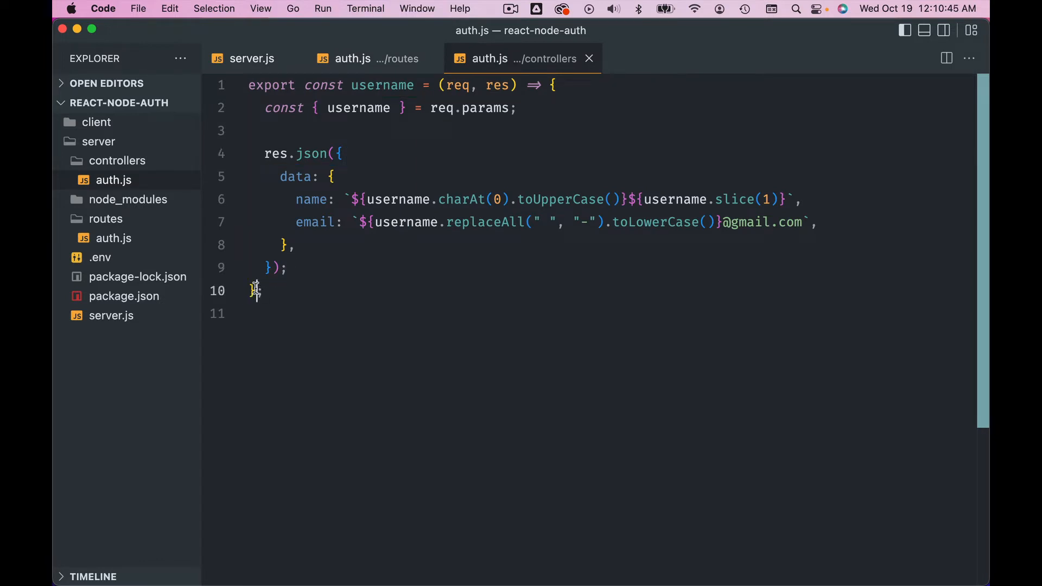
pyautogui.click(353, 59)
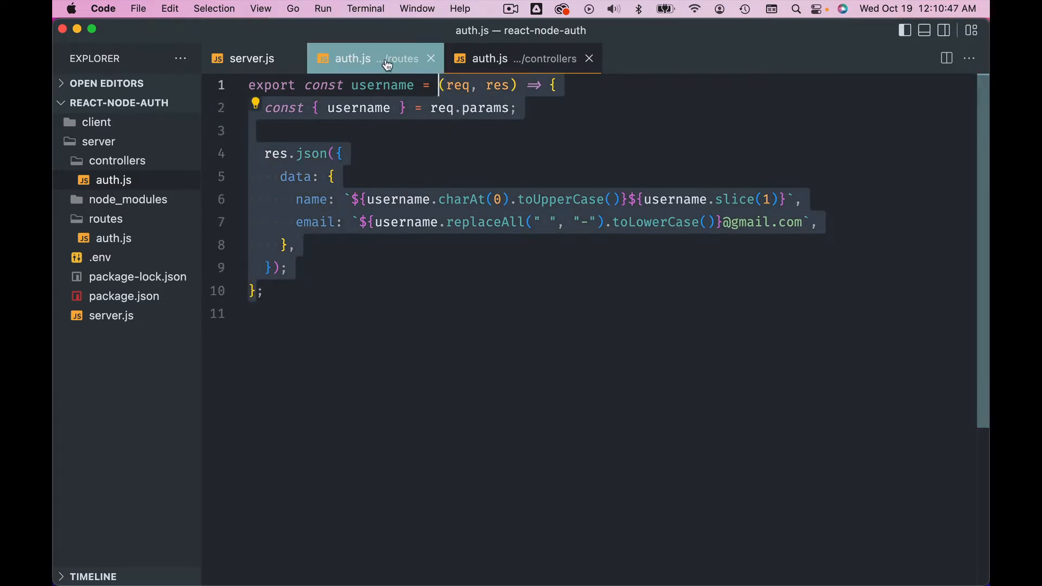
pyautogui.click(353, 59)
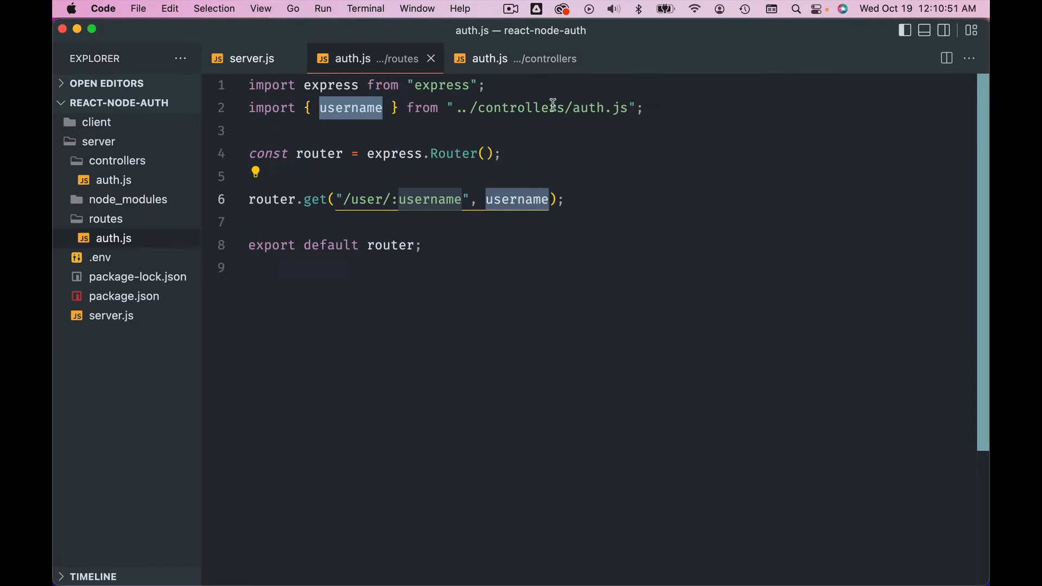
pyautogui.click(490, 59)
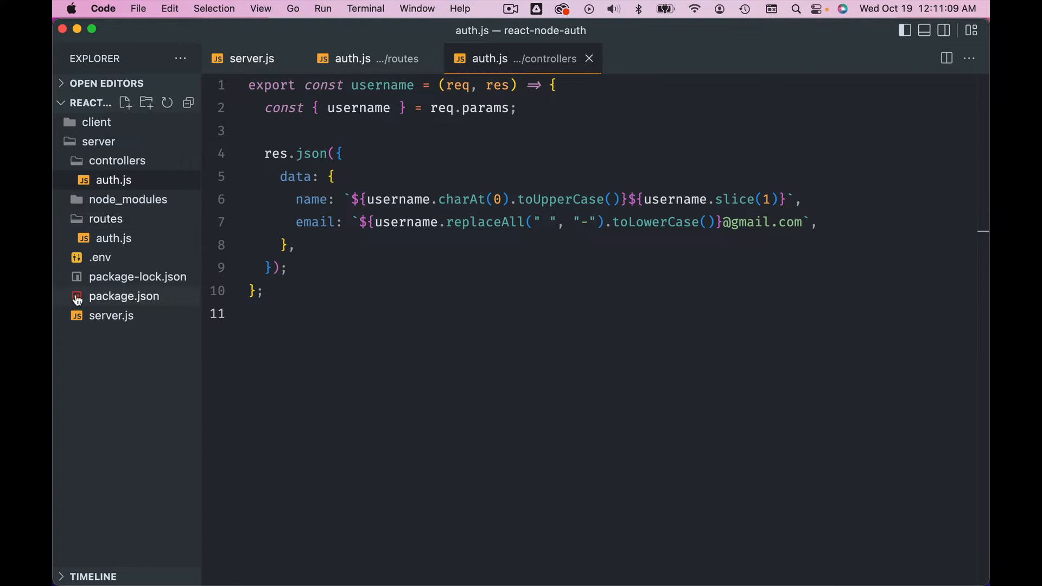
pyautogui.moveTo(124, 195)
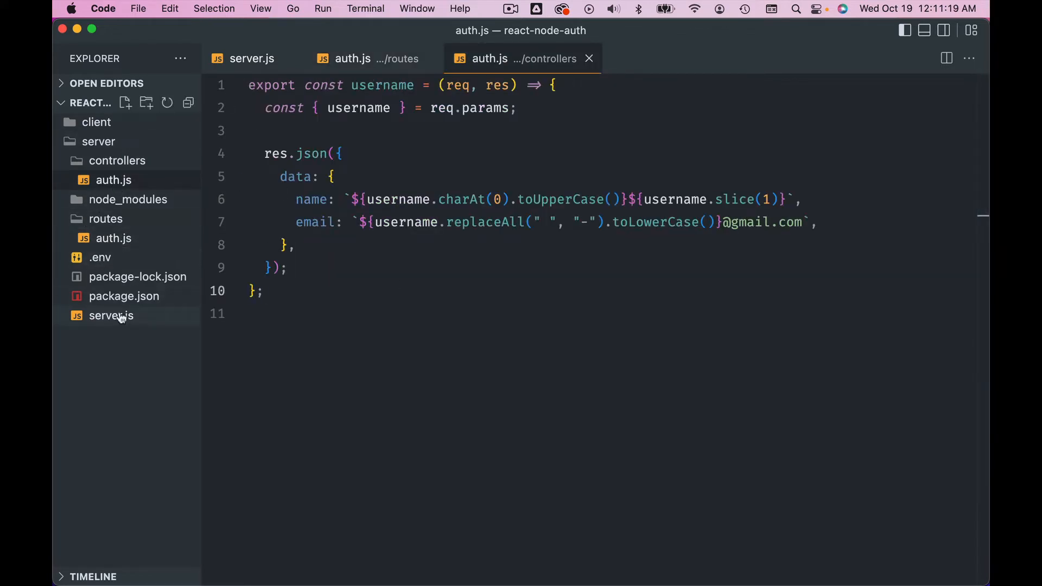
# - Review app.use("/api", authRoutes) in server.js, then return to routes auth.js
pyautogui.click(110, 315)
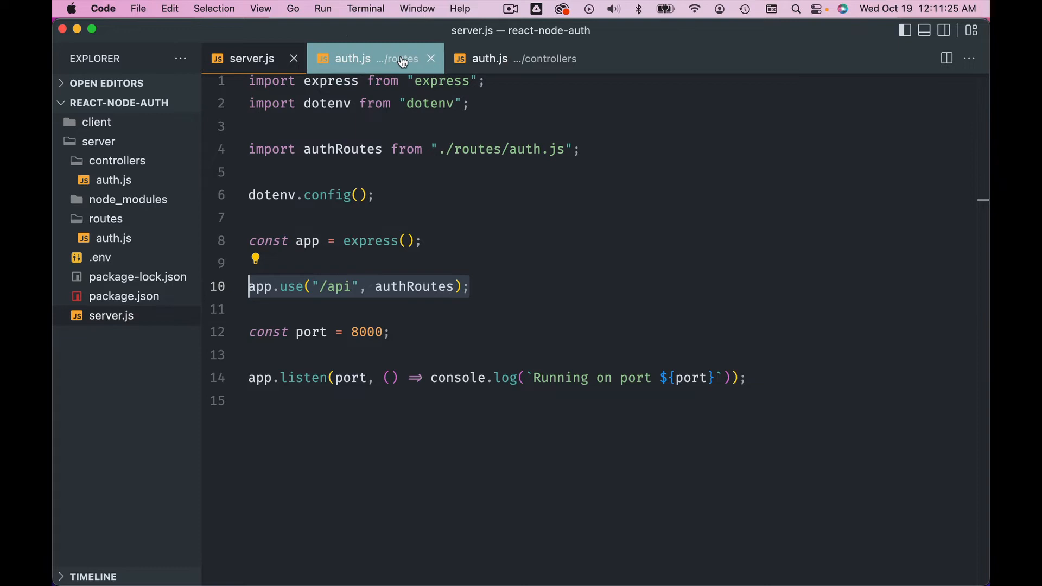
pyautogui.click(354, 59)
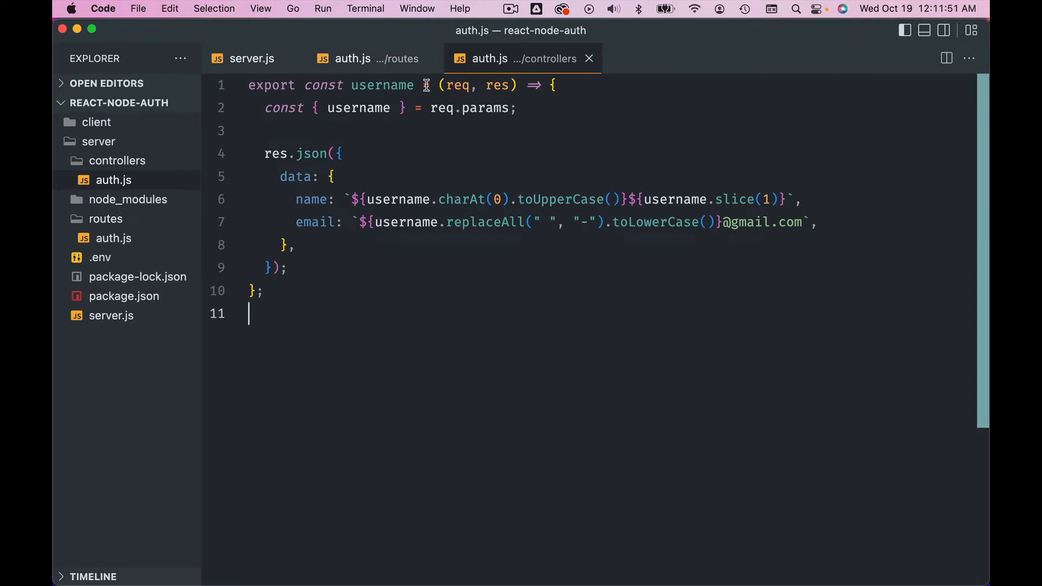
pyautogui.click(352, 59)
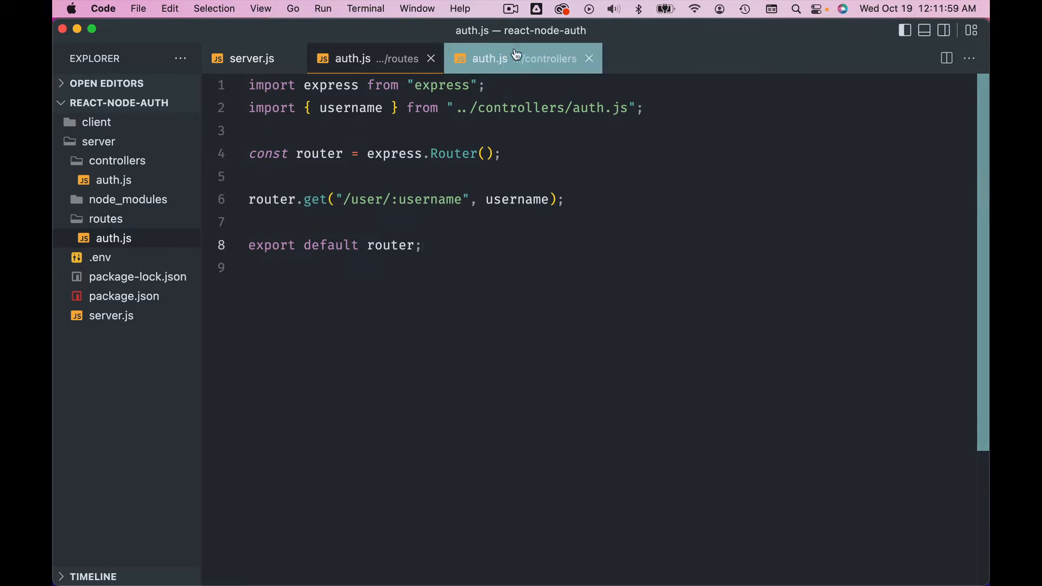
# - Add router.get('users', users) and import users from the controllers file
pyautogui.click(354, 58)
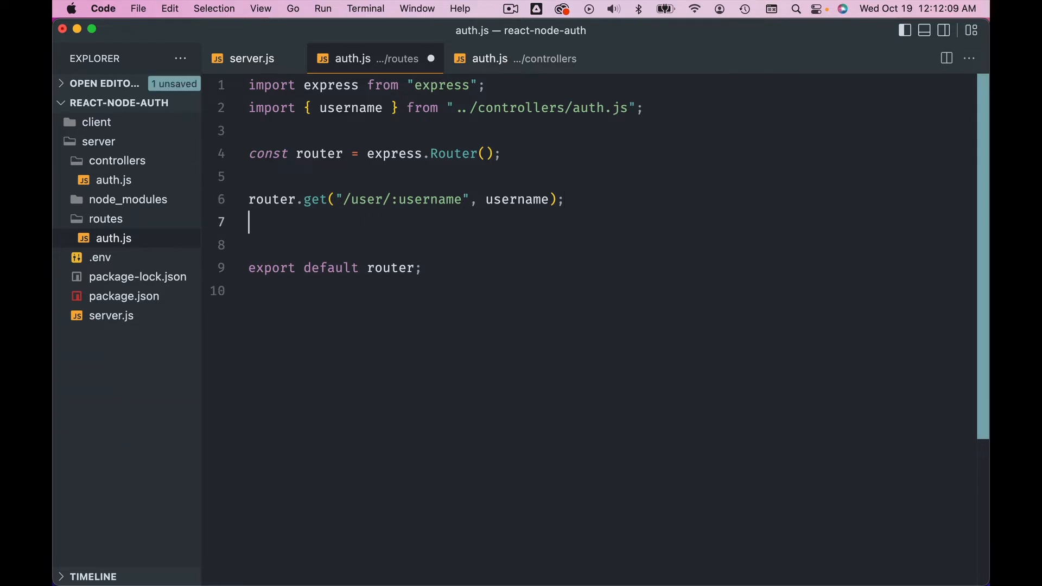
pyautogui.write('rotuer.get')
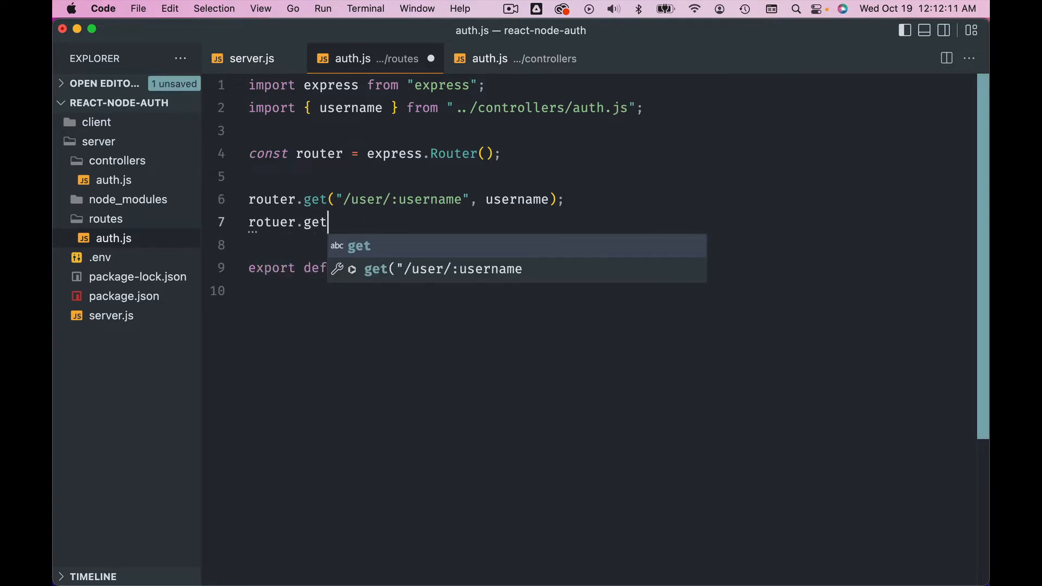
pyautogui.write("('users',")
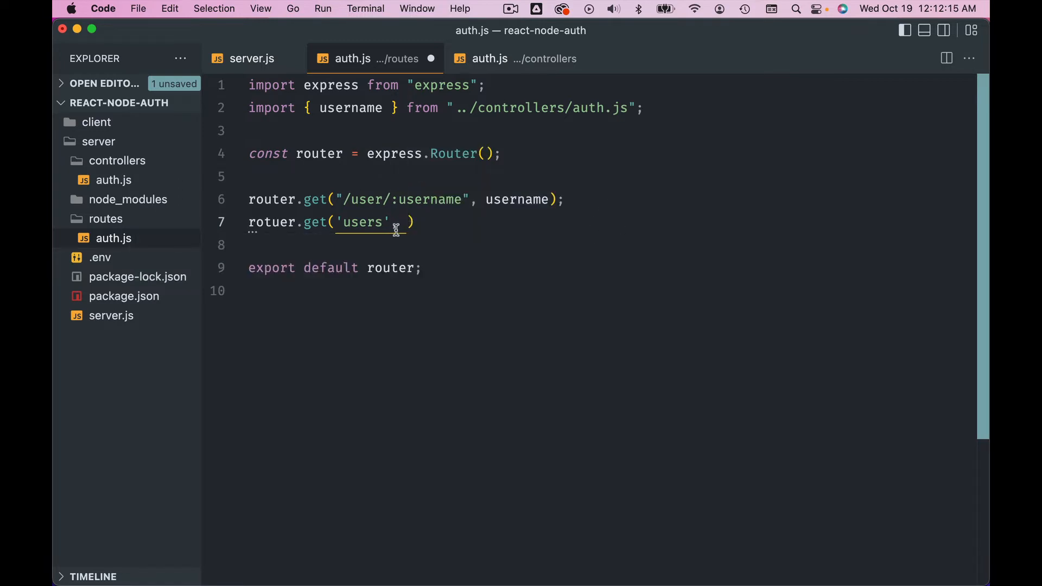
pyautogui.write(', usern')
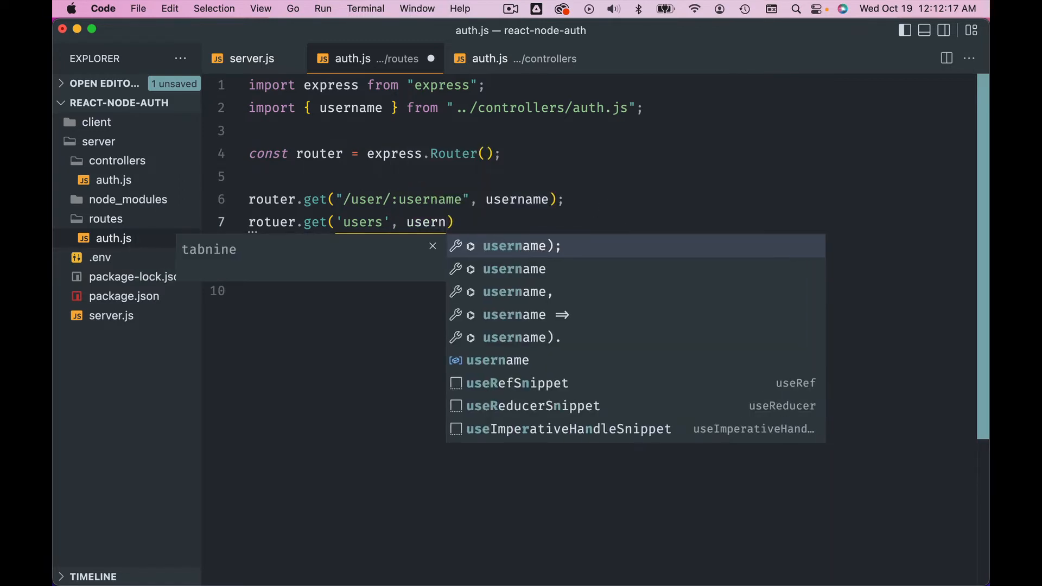
pyautogui.press('Backspace')
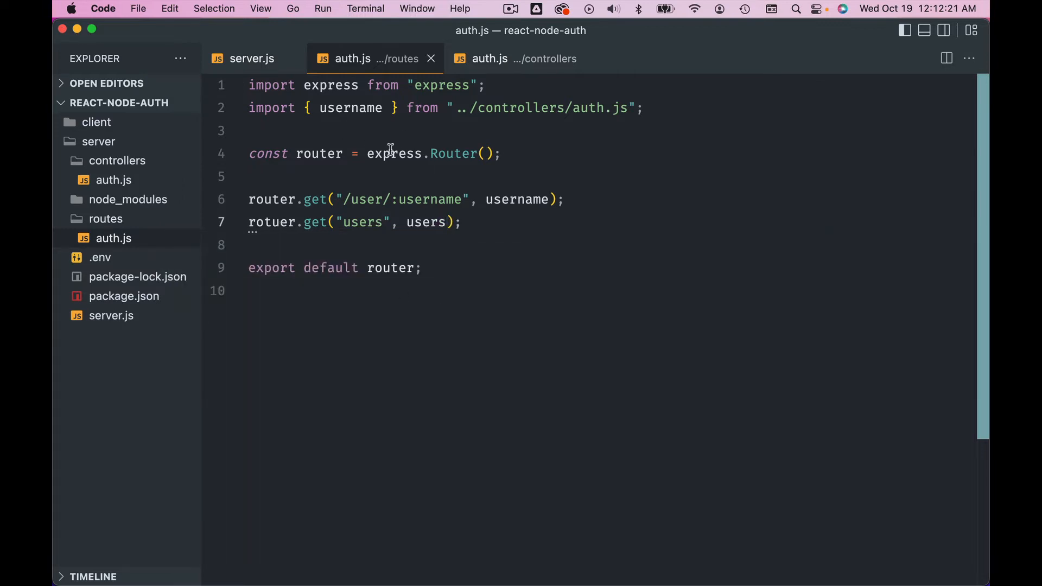
pyautogui.write(',')
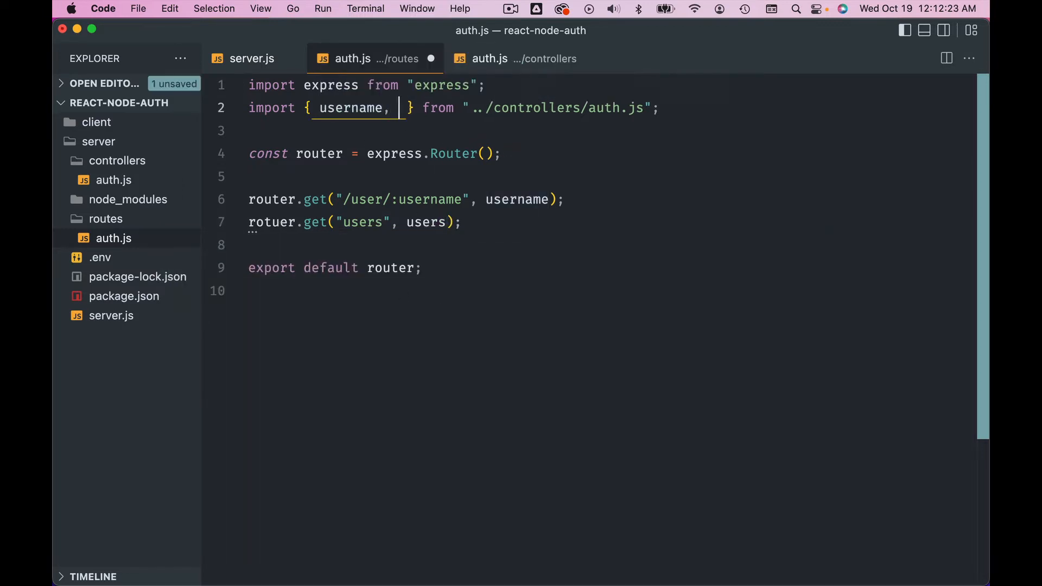
pyautogui.write('users')
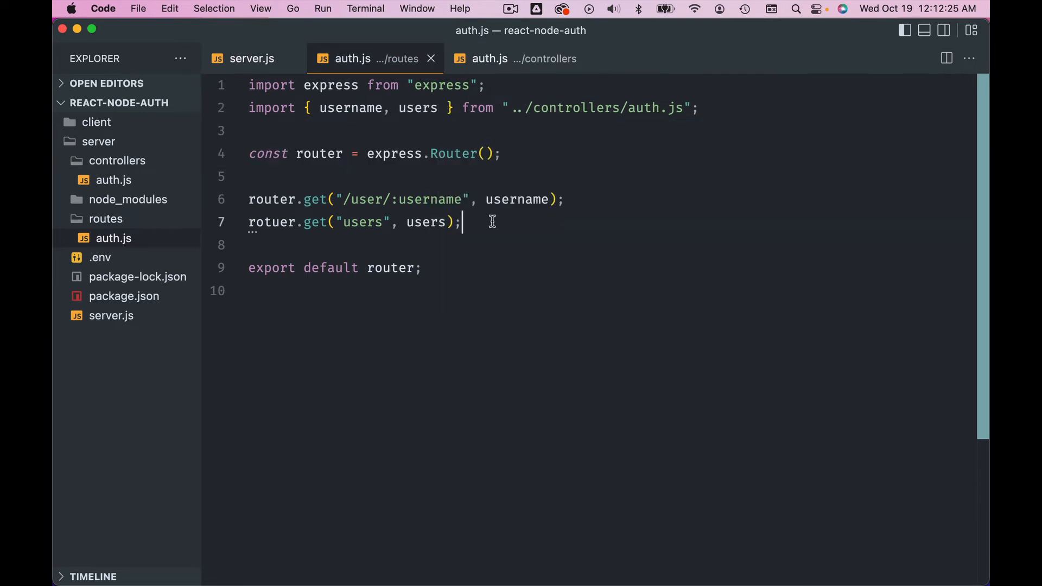
pyautogui.click(488, 59)
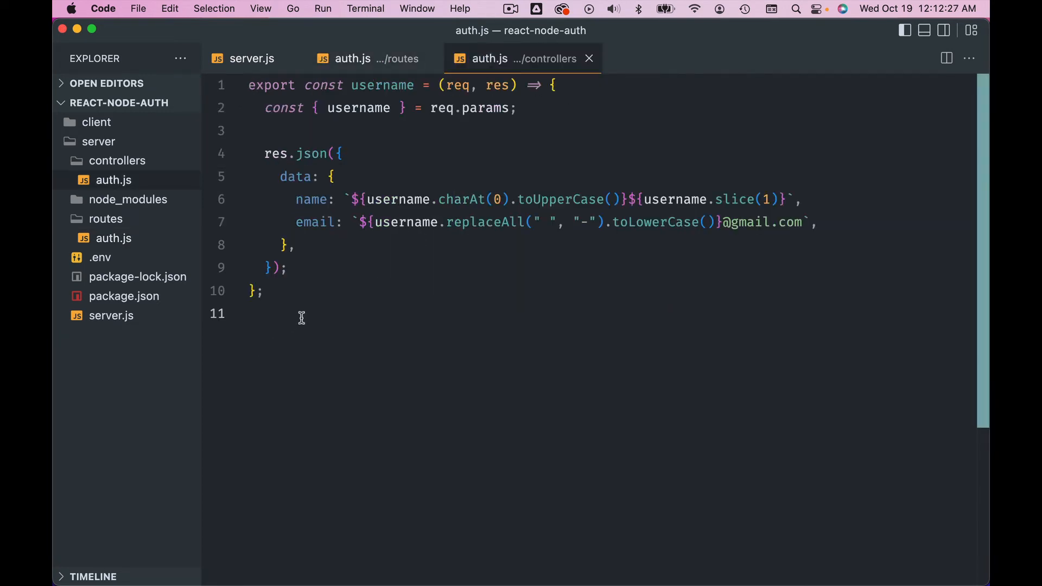
# - Export a users handler returning JSON users Ryan, David and Zen, then fix the route
pyautogui.write('export d')
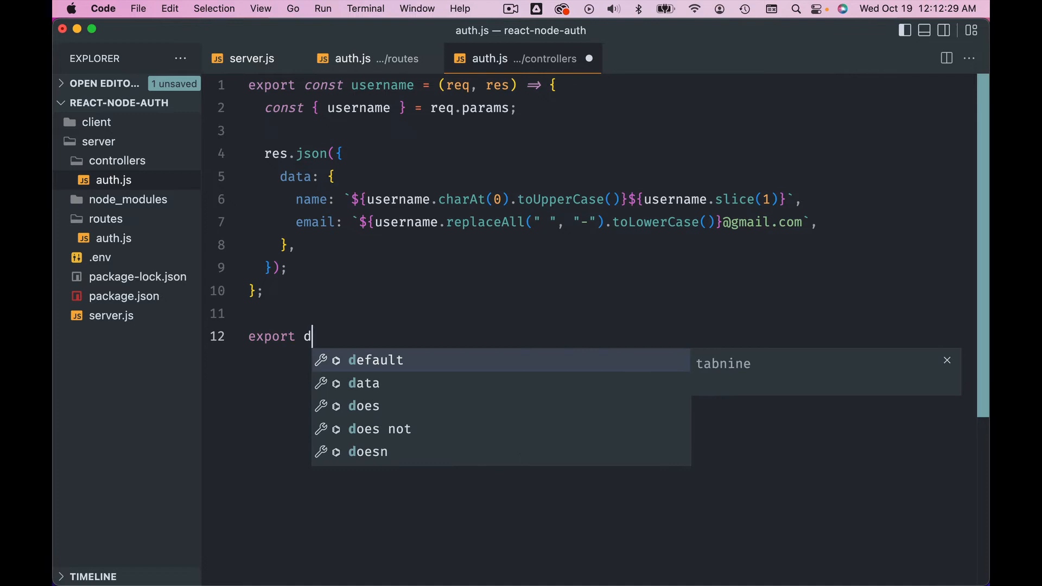
pyautogui.write('osnt user')
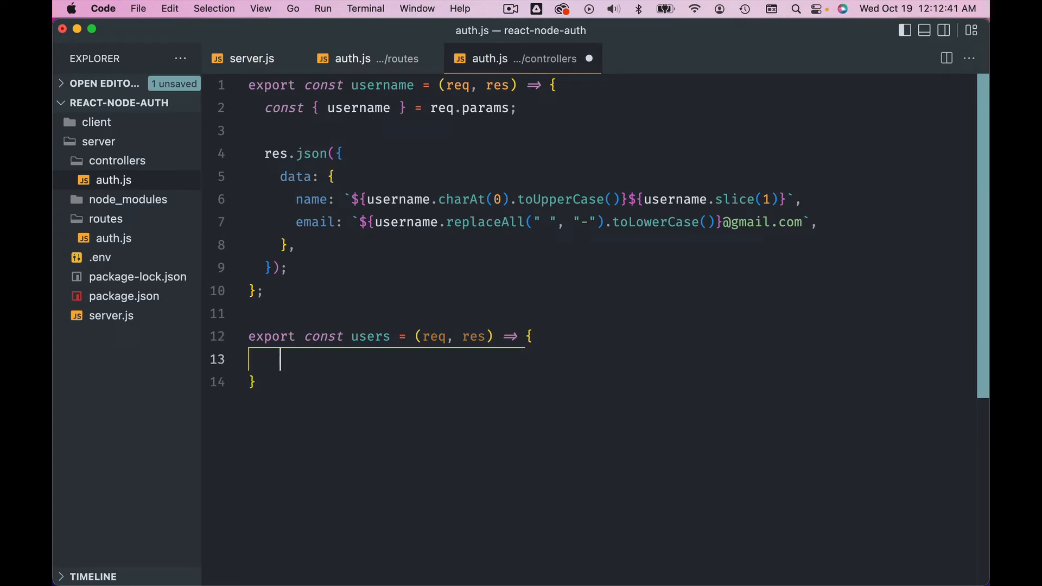
pyautogui.write('res.')
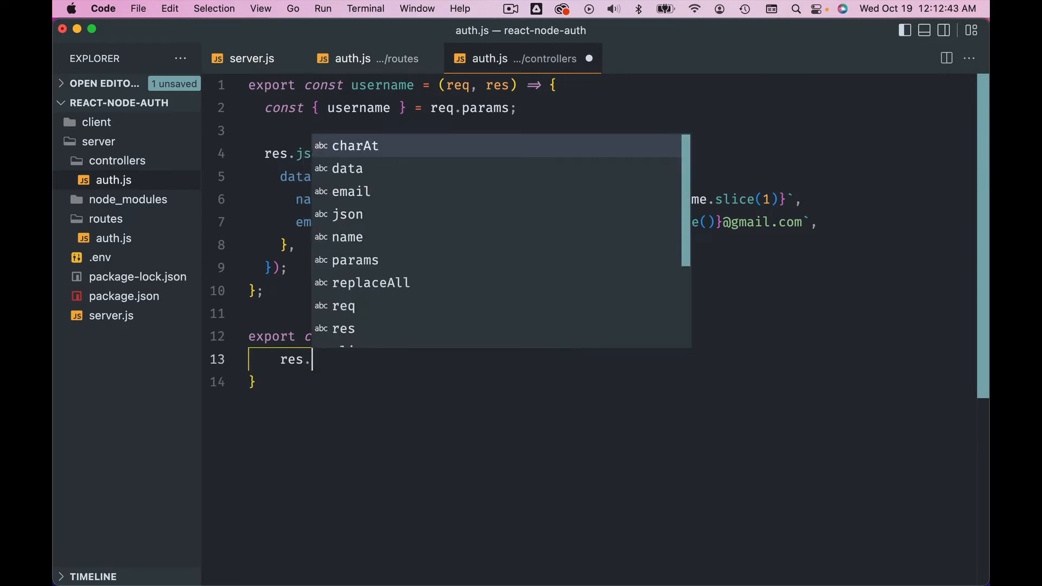
pyautogui.write('json({')
pyautogui.write('u')
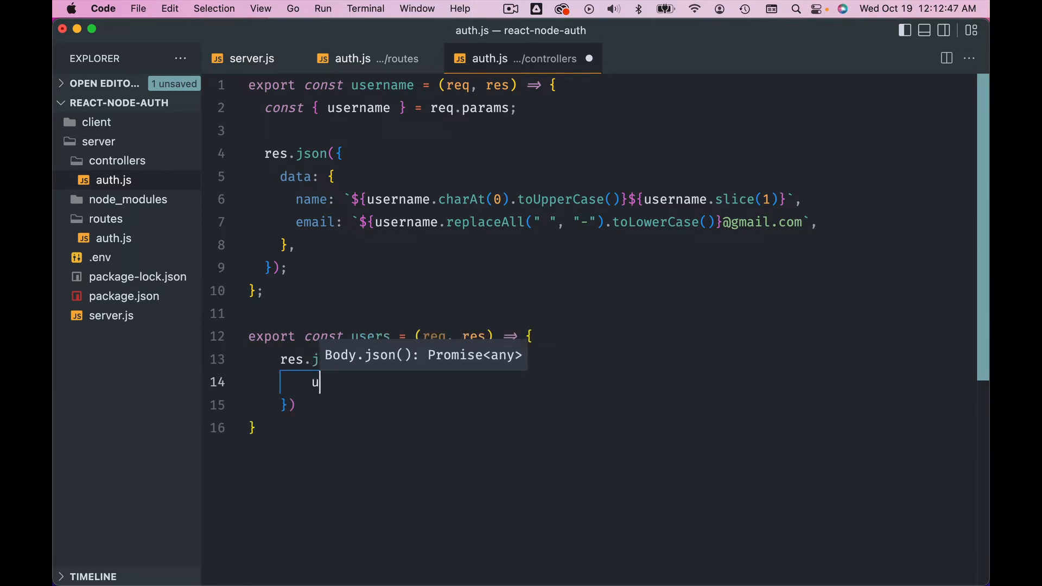
pyautogui.write('sers: [')
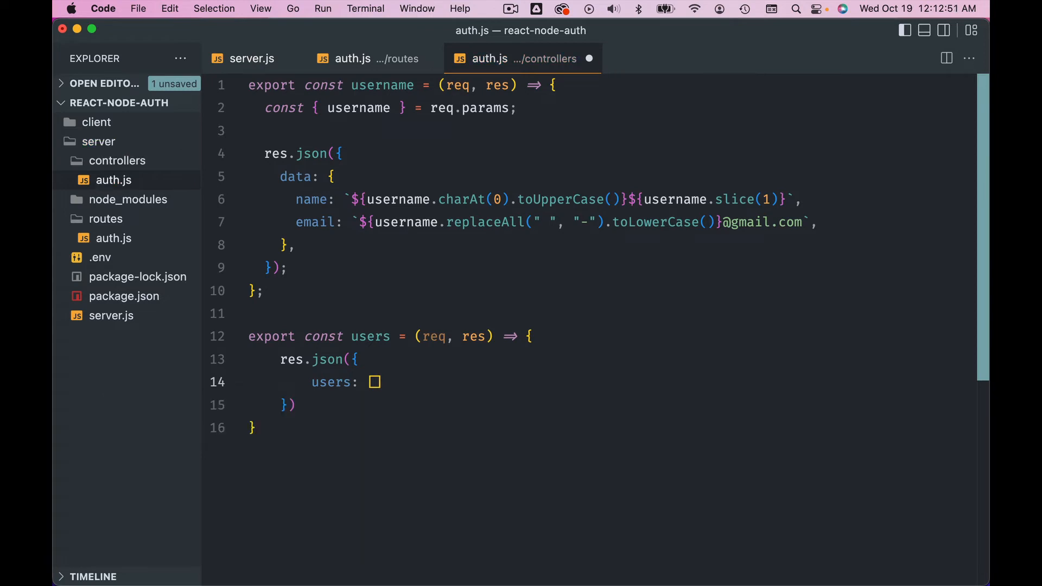
pyautogui.write("['Ryan'")
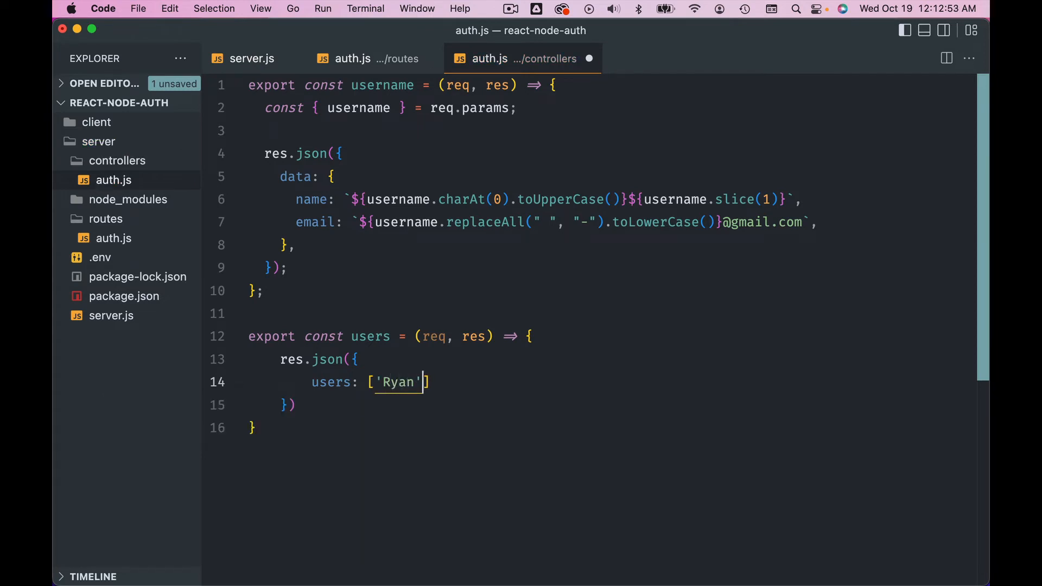
pyautogui.write(", 'Da")
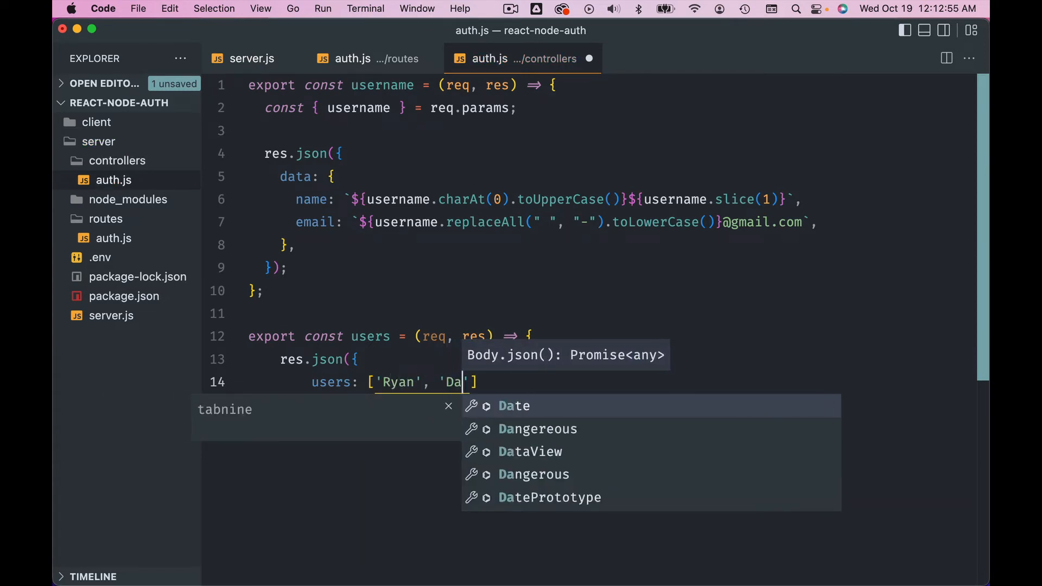
pyautogui.write("vid', 'Z")
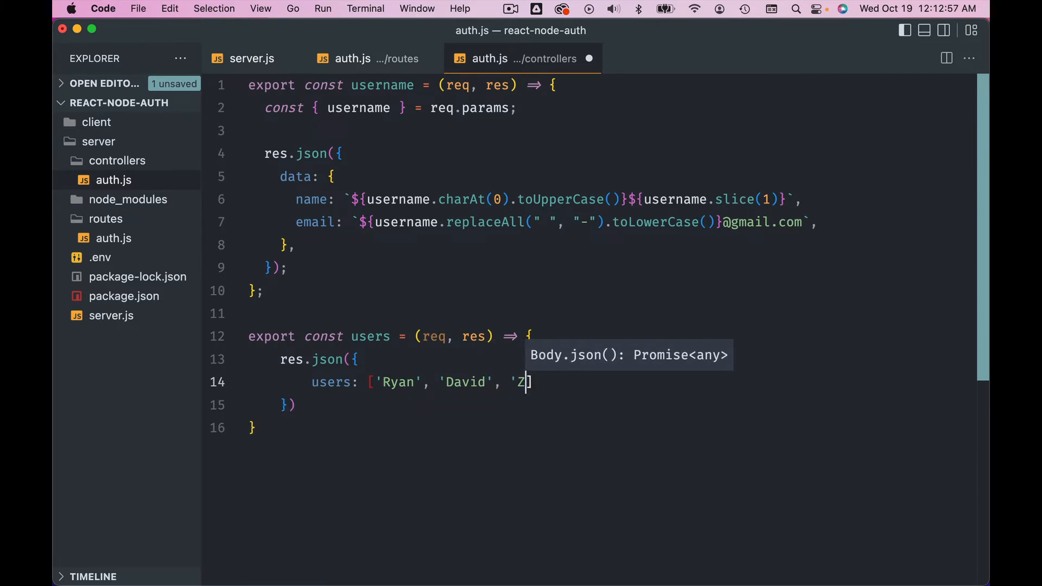
pyautogui.write('en"')
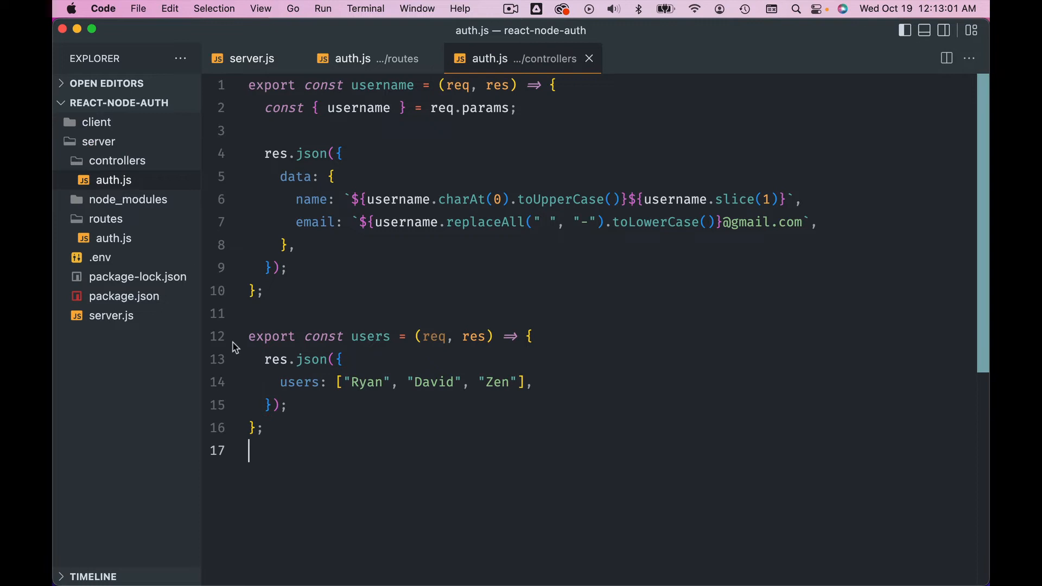
pyautogui.click(359, 58)
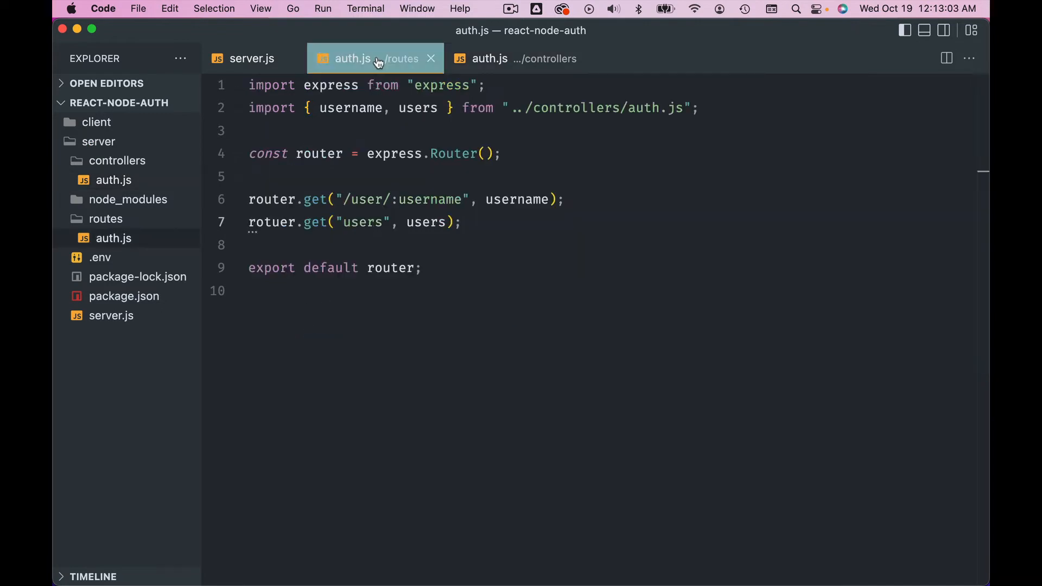
pyautogui.doubleClick(362, 222)
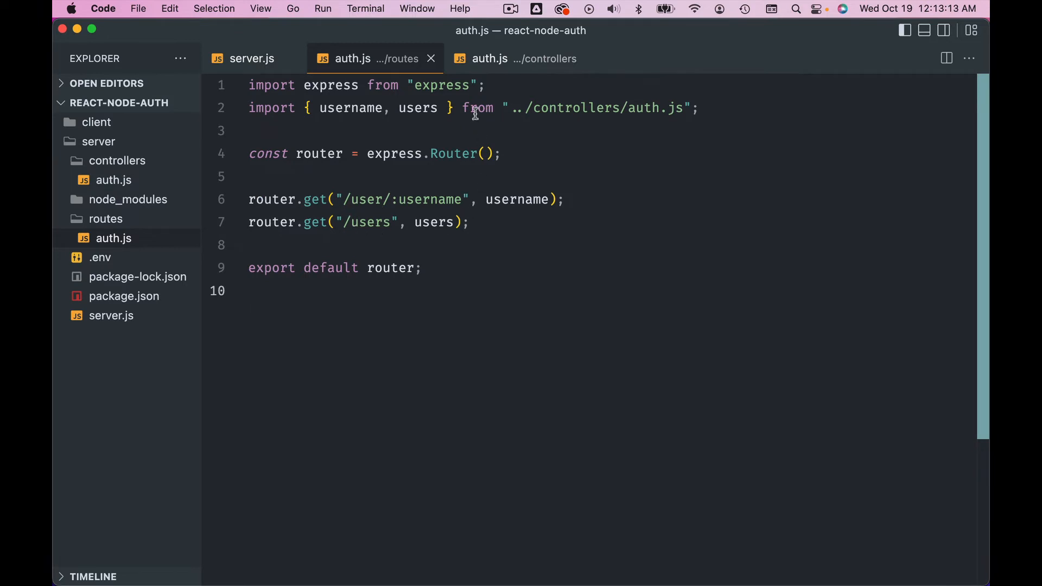
# - Load localhost:8000/api/users in Chrome
pyautogui.click(489, 58)
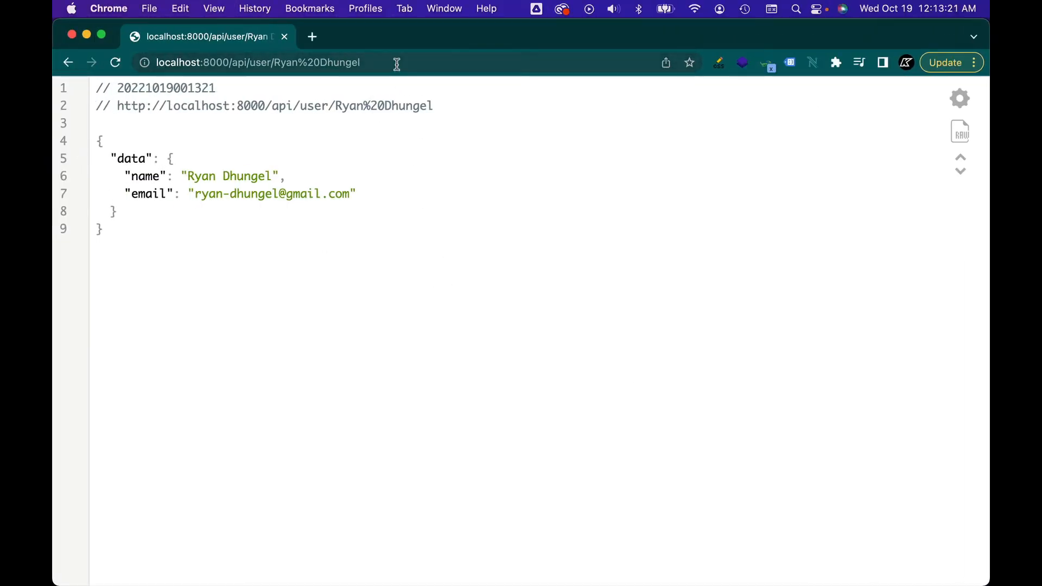
pyautogui.write('localhost:8000/api/users')
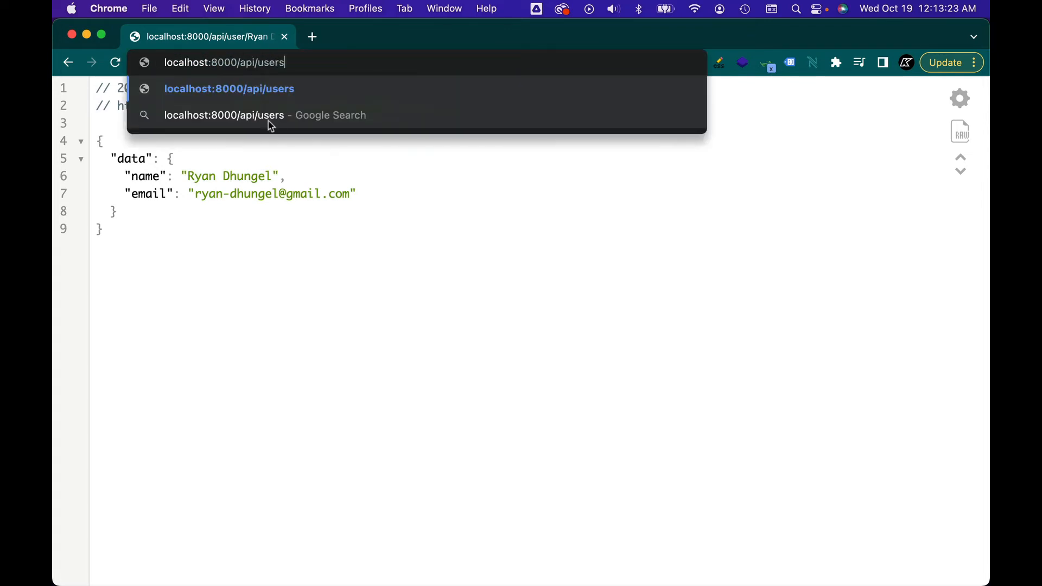
pyautogui.press('enter')
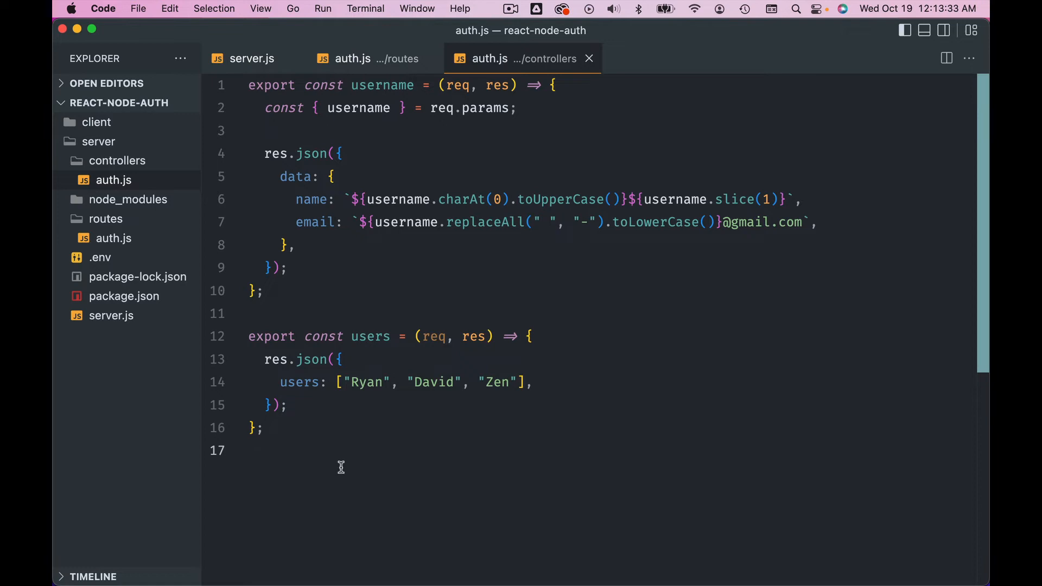
# - Review the routes and controllers auth.js files again in the editor
pyautogui.click(353, 59)
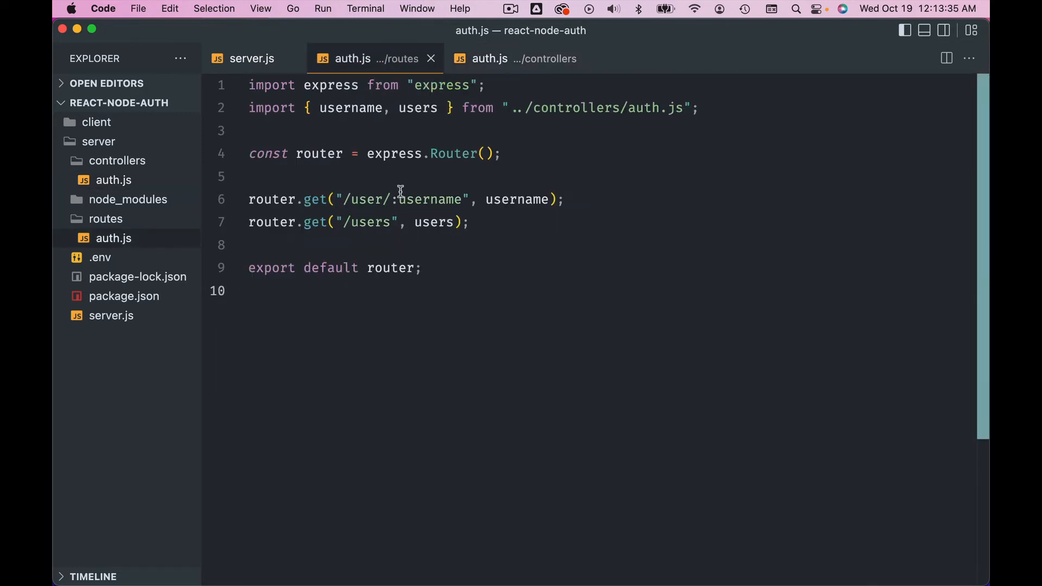
pyautogui.moveTo(493, 232)
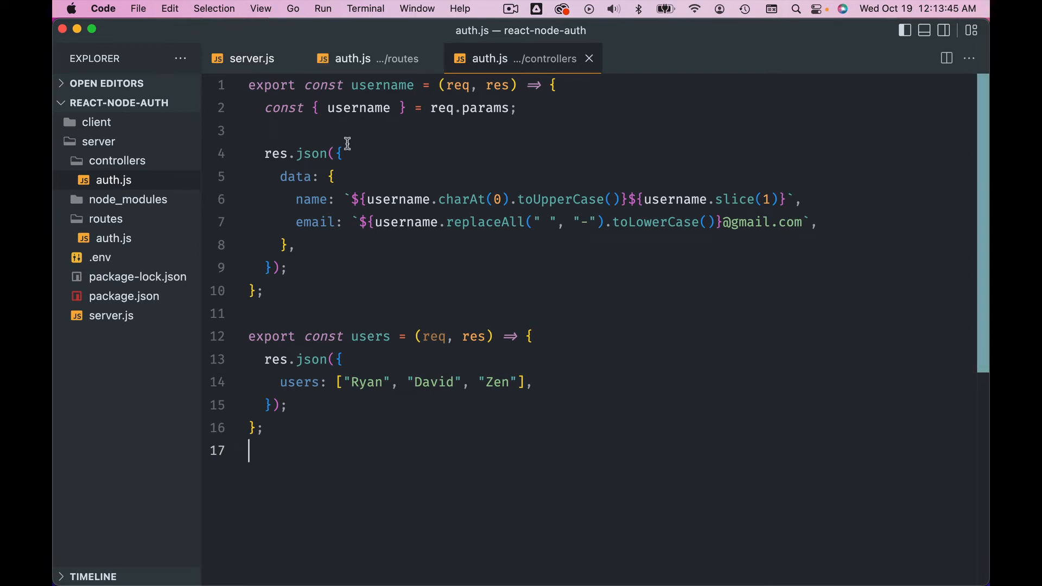
pyautogui.click(352, 59)
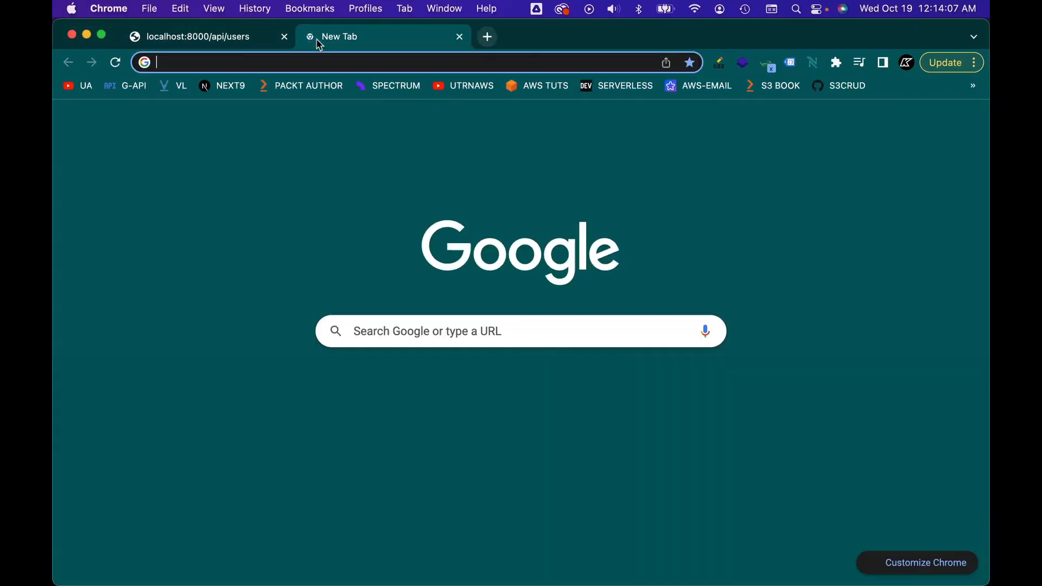
# - Search for 'mongo atlas' and open the MongoDB Atlas Database page
pyautogui.write('mongo atlas')
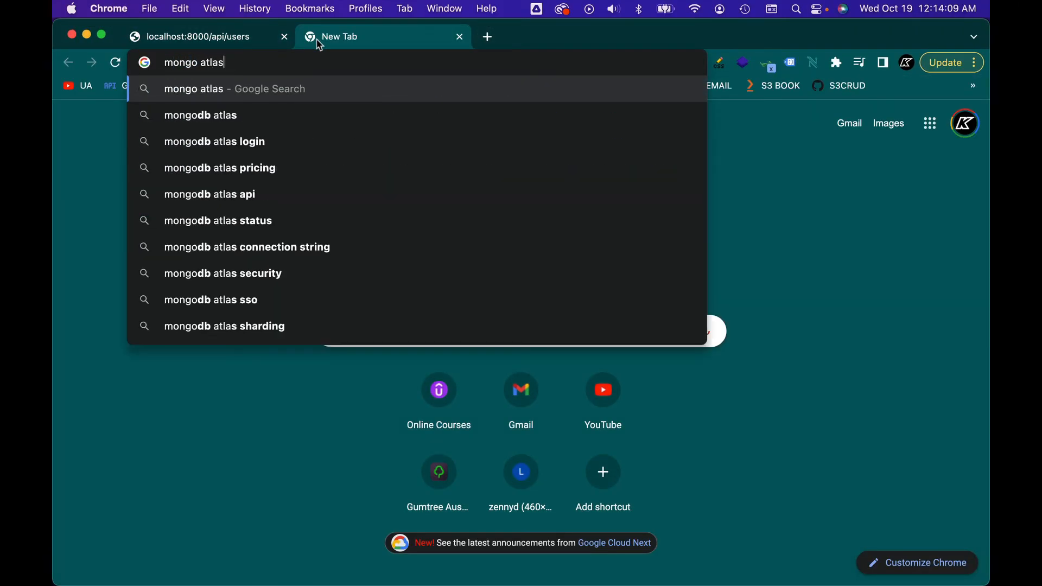
pyautogui.press('enter')
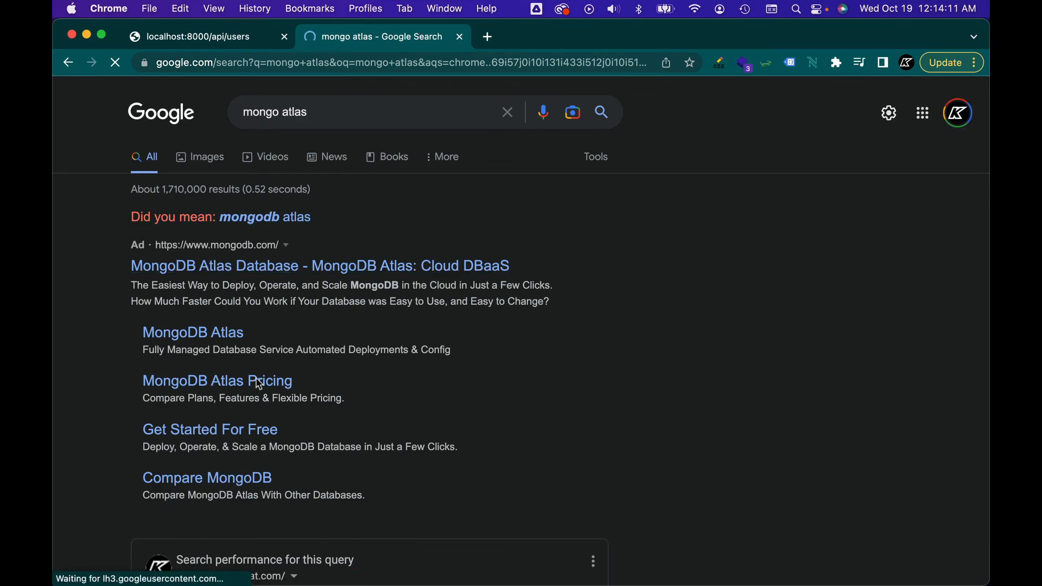
pyautogui.scroll(-3)
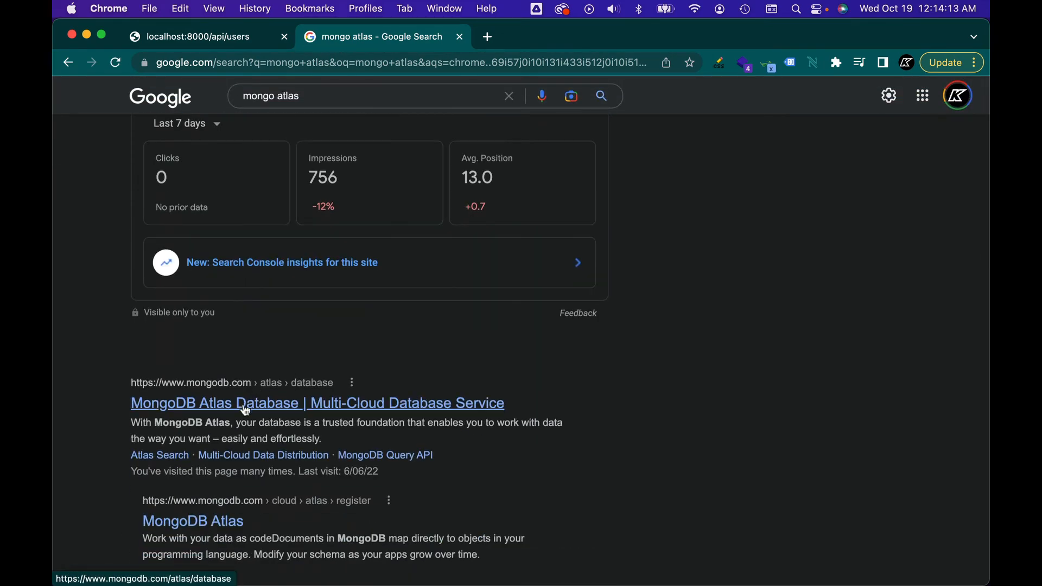
pyautogui.click(317, 403)
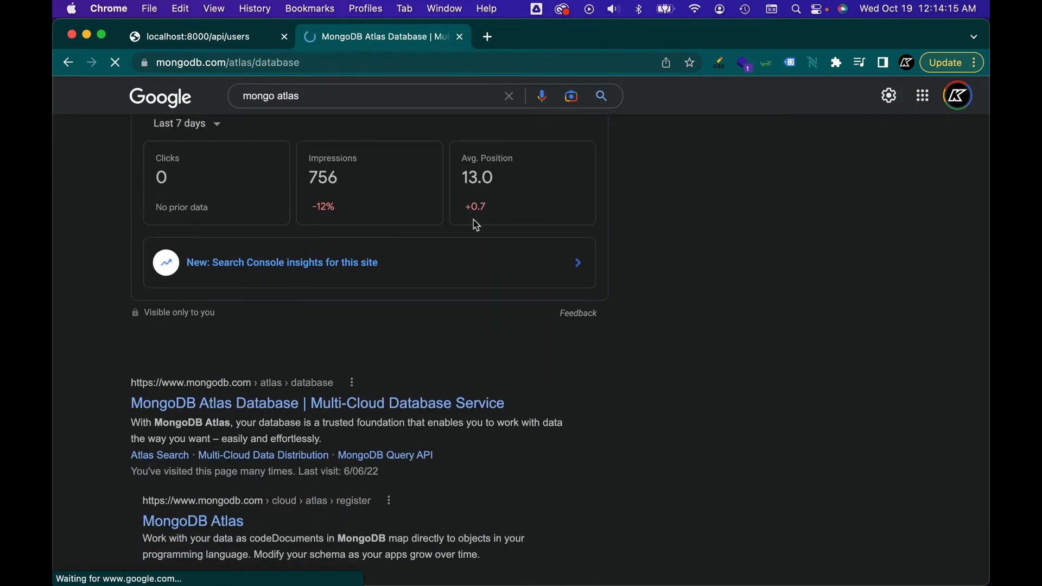
pyautogui.click(317, 403)
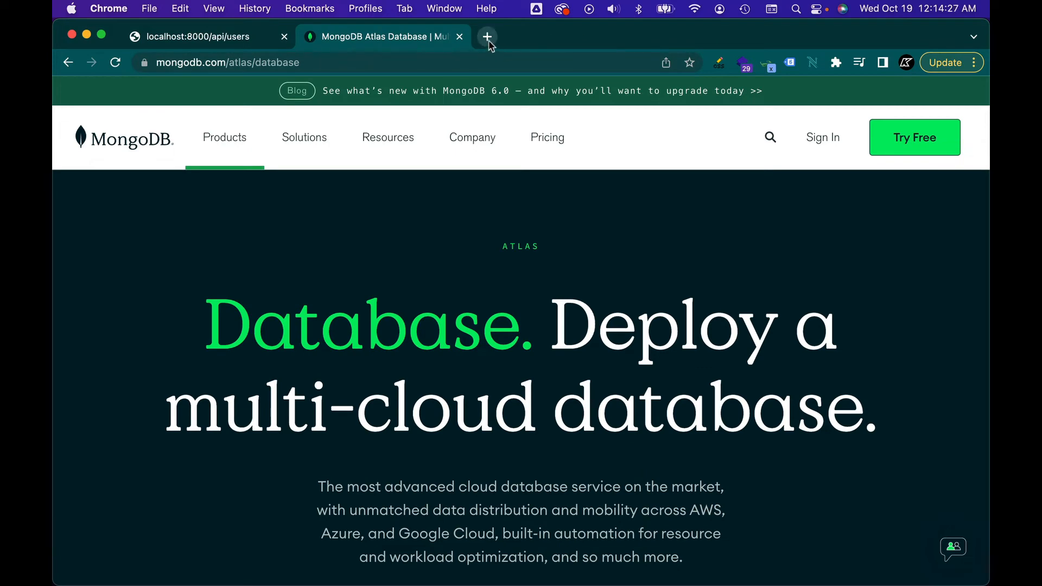
pyautogui.click(486, 36)
pyautogui.write('kaloraat.com')
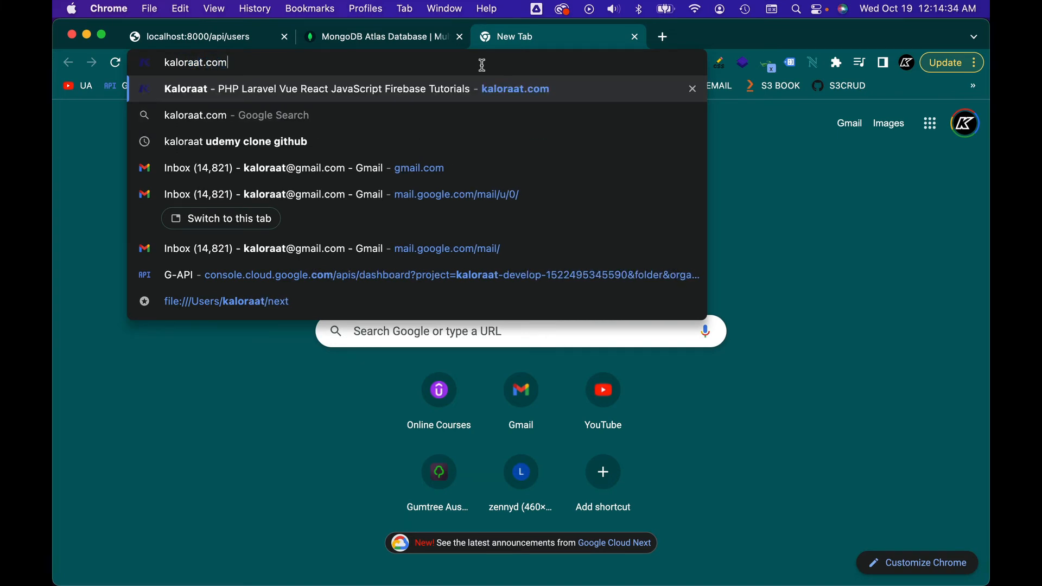
# - Load kaloraat.com, search 'mongodb', and open the 'How to use MongoDB Atlas?' article
pyautogui.press('Enter')
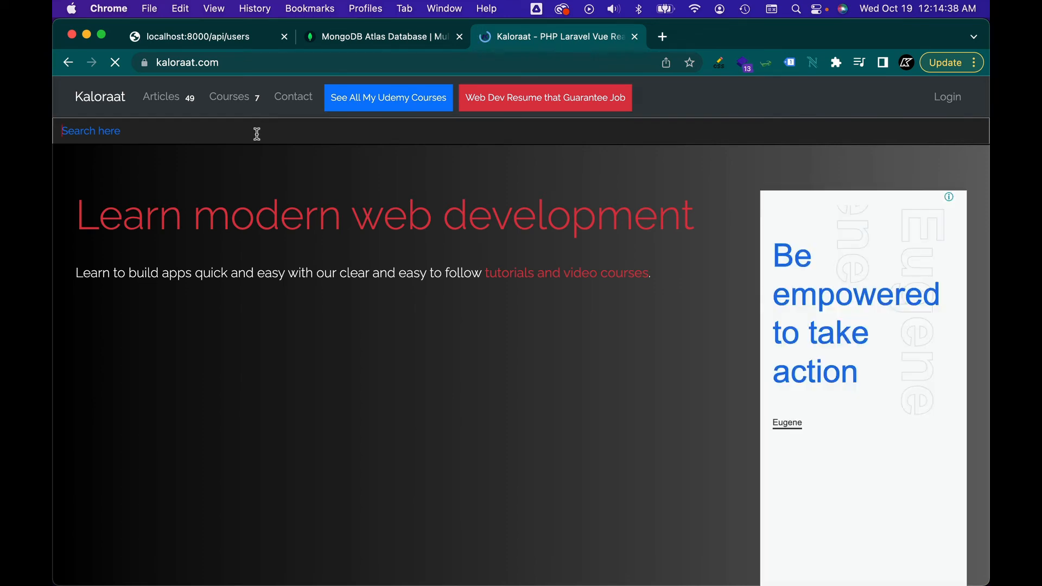
pyautogui.write('mongodb')
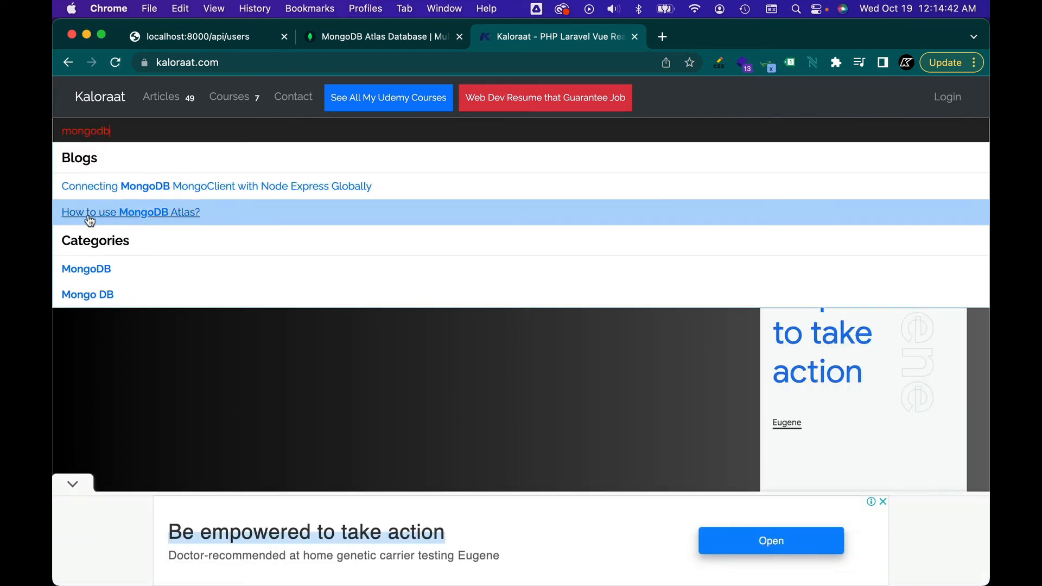
pyautogui.click(130, 212)
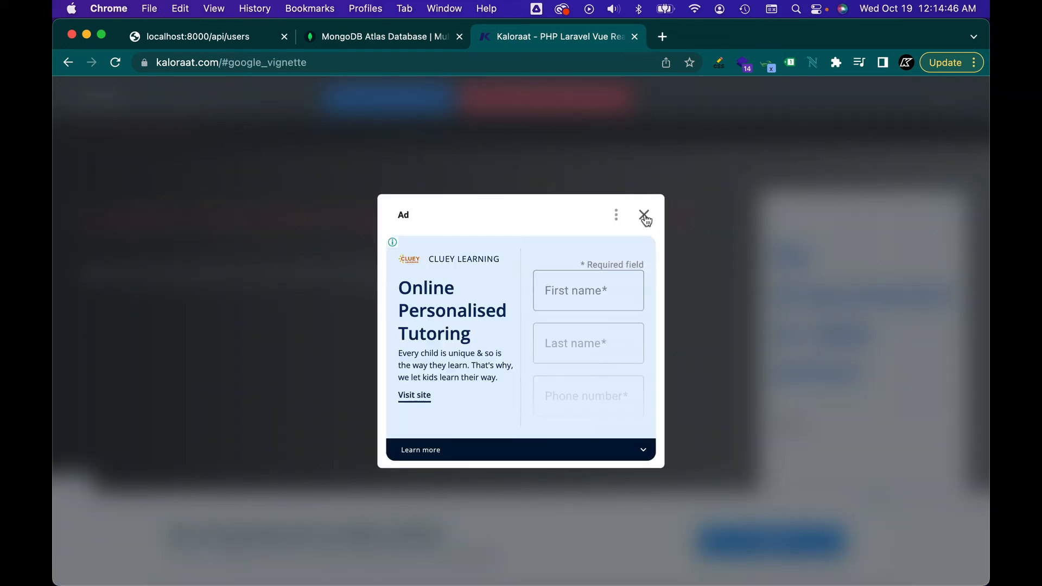
pyautogui.click(644, 219)
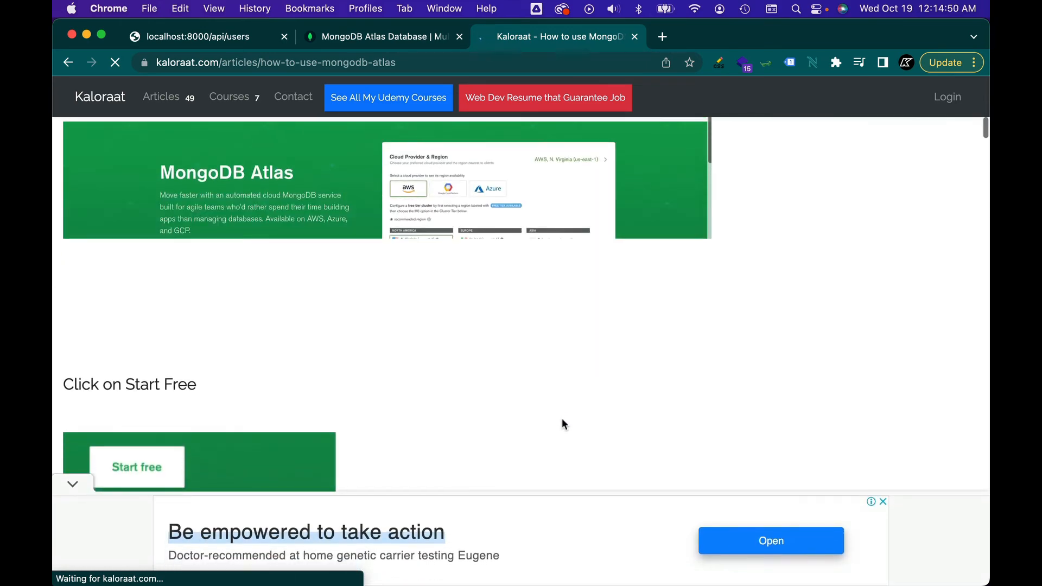
pyautogui.scroll(-3)
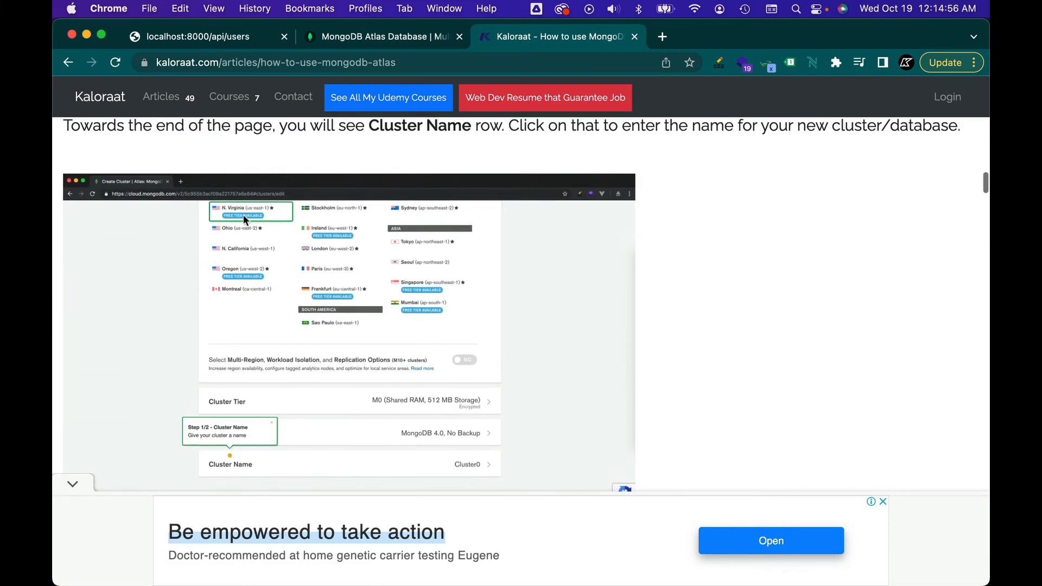
pyautogui.scroll(-3)
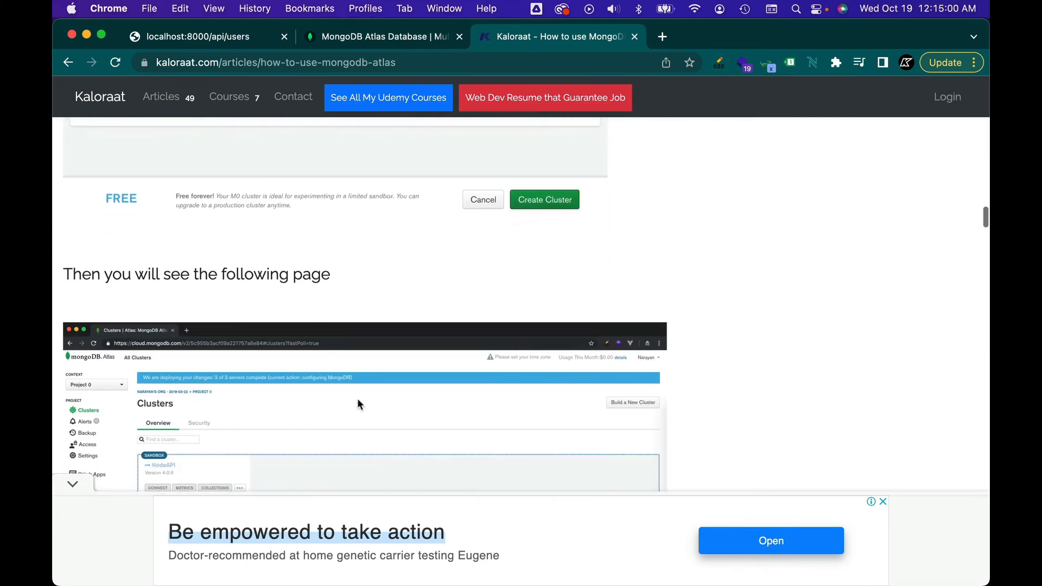
pyautogui.scroll(-3)
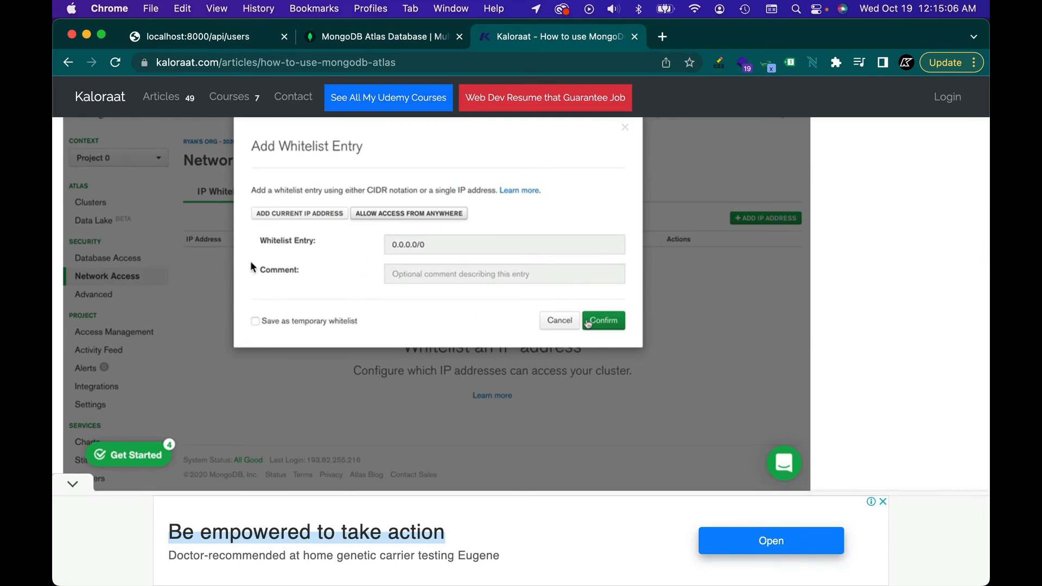
pyautogui.moveTo(340, 332)
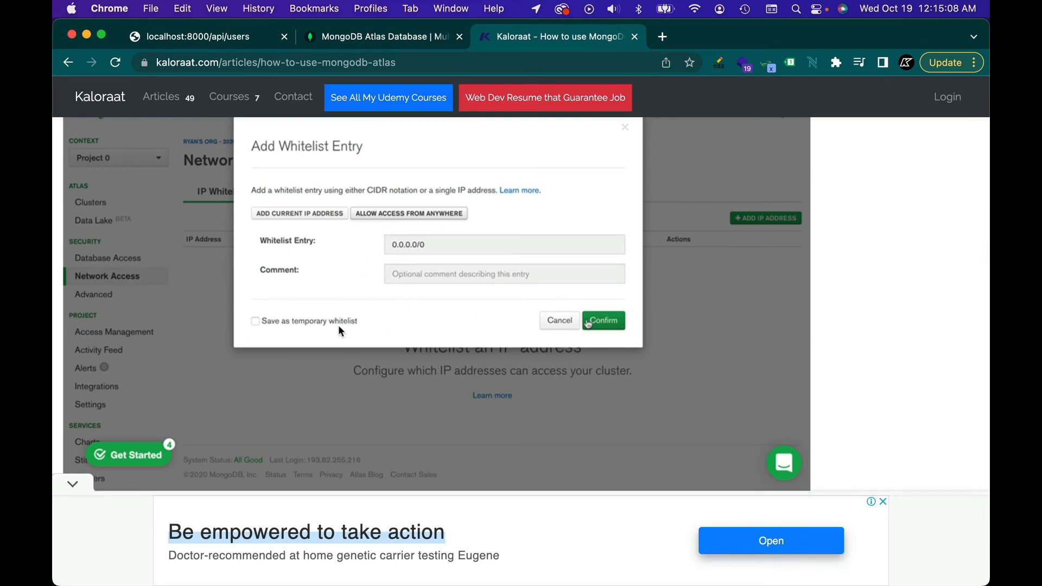
pyautogui.scroll(-3)
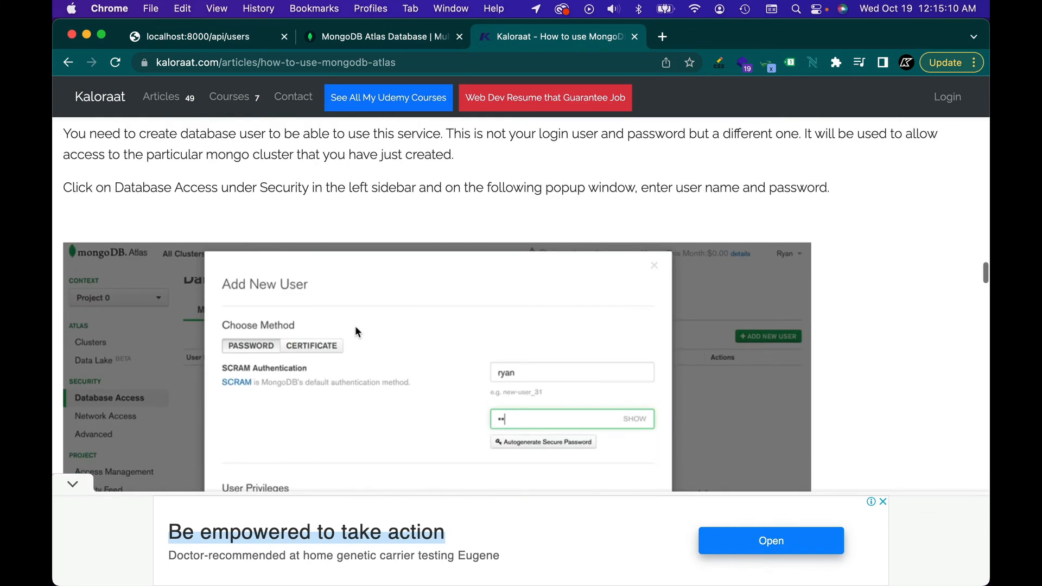
pyautogui.scroll(-3)
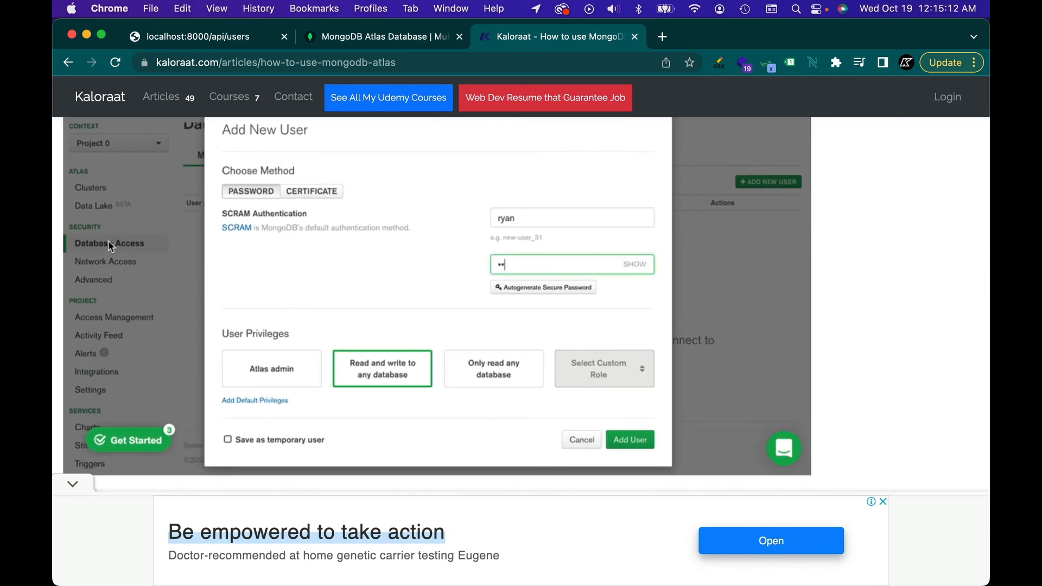
pyautogui.moveTo(502, 210)
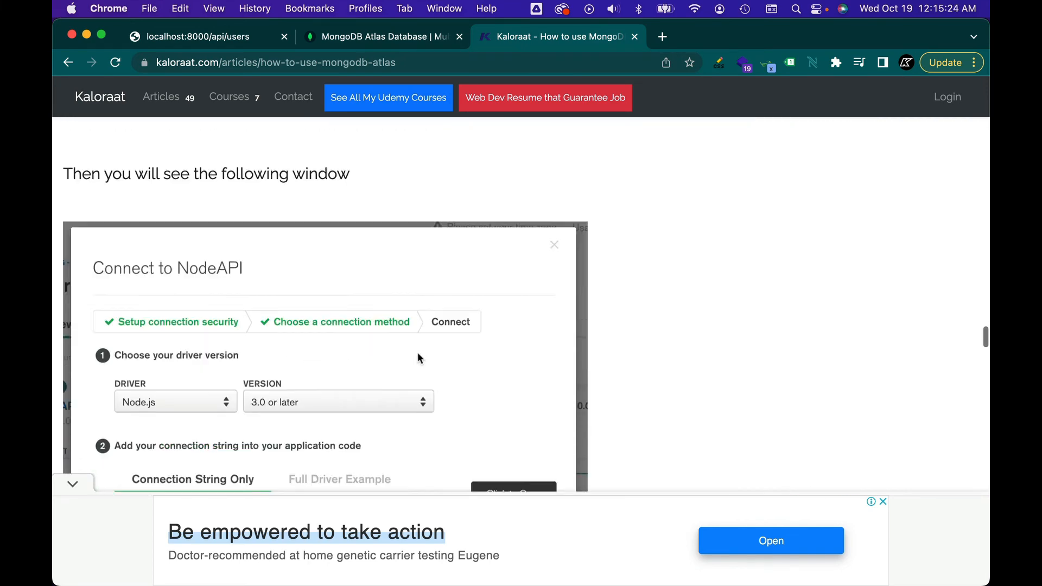
pyautogui.scroll(-3)
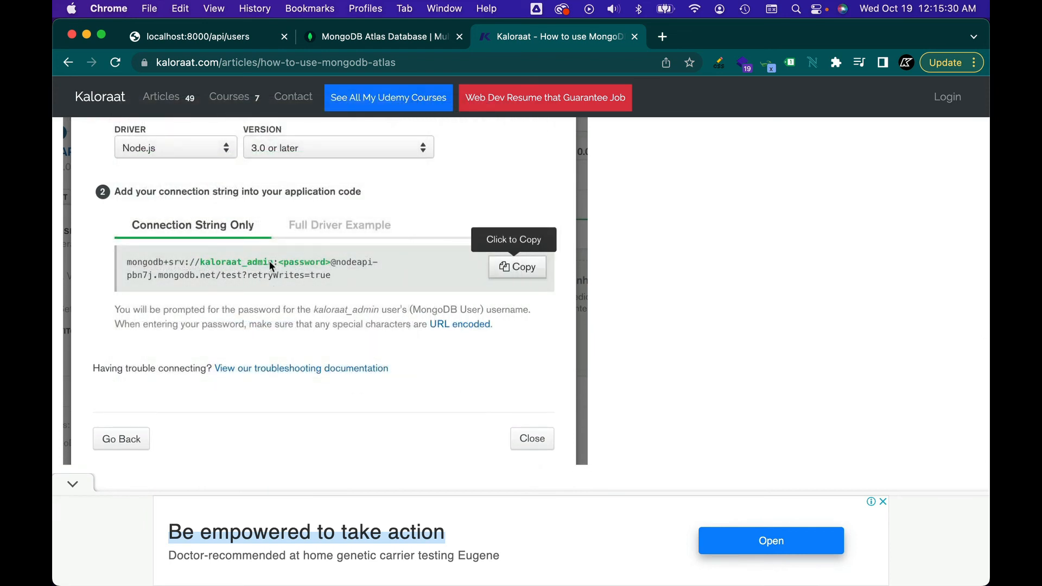
pyautogui.scroll(-3)
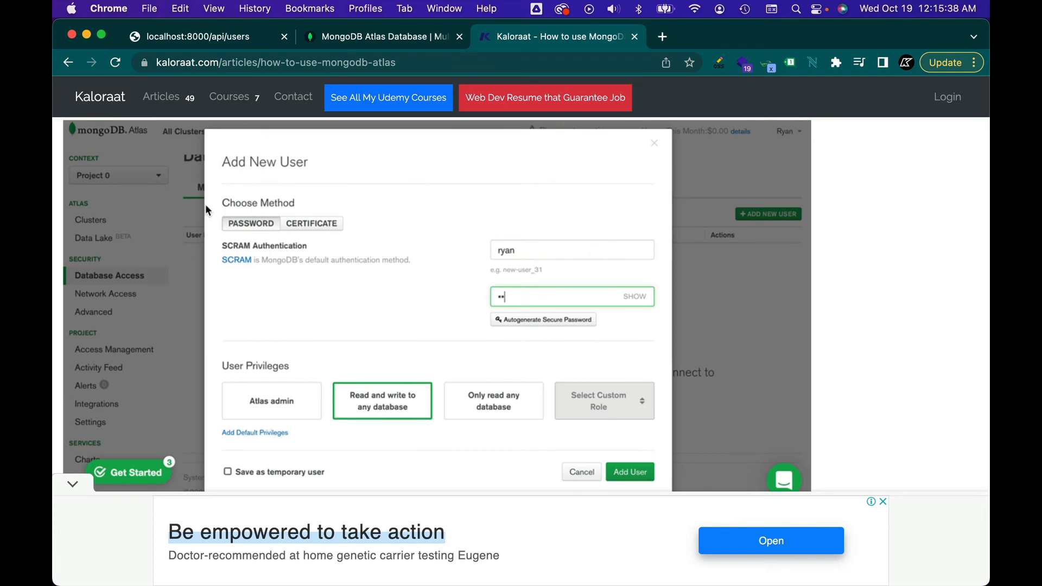
pyautogui.scroll(-3)
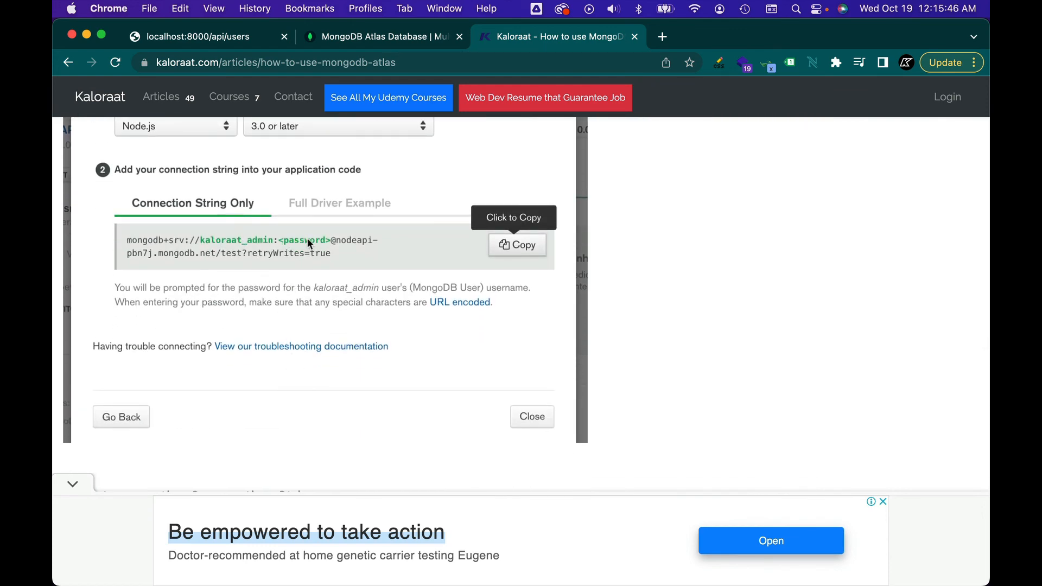
pyautogui.scroll(-3)
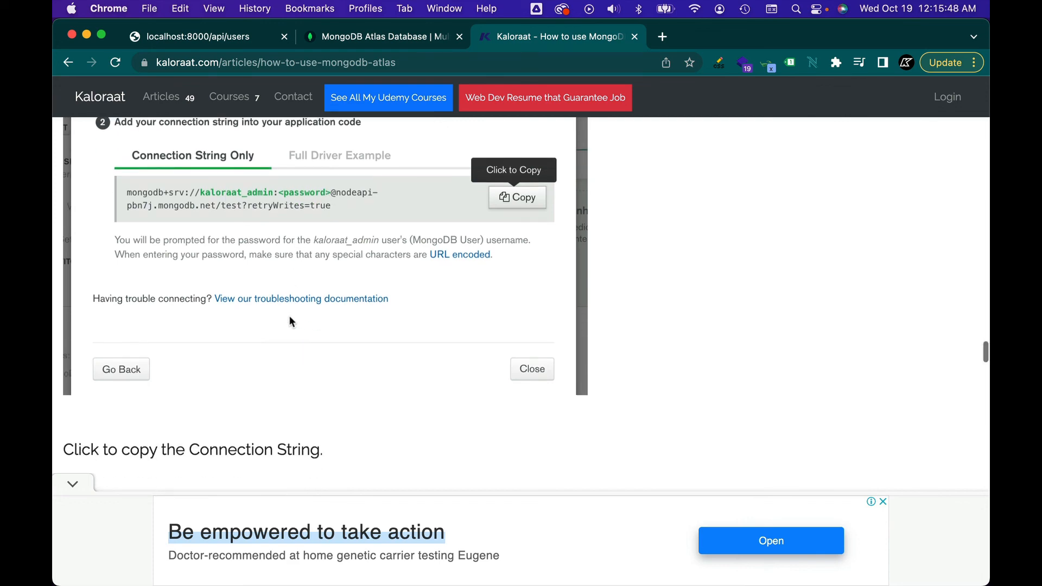
pyautogui.scroll(-3)
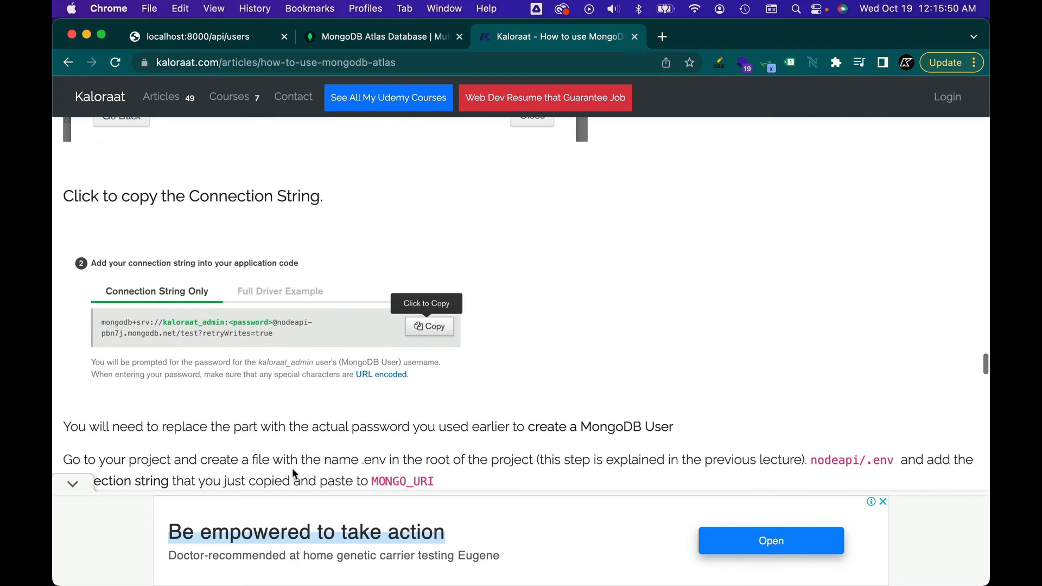
pyautogui.scroll(-3)
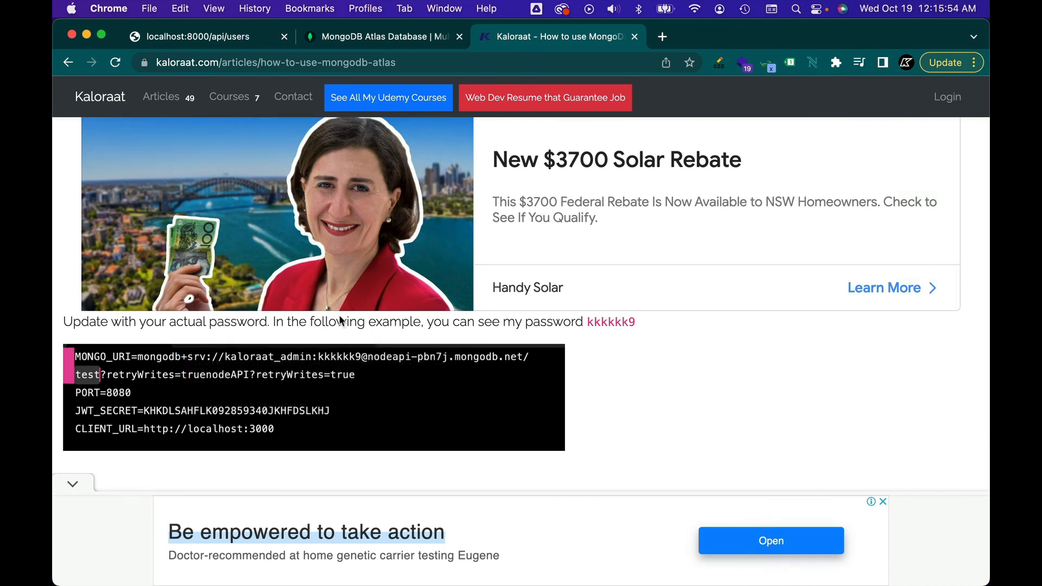
pyautogui.moveTo(480, 85)
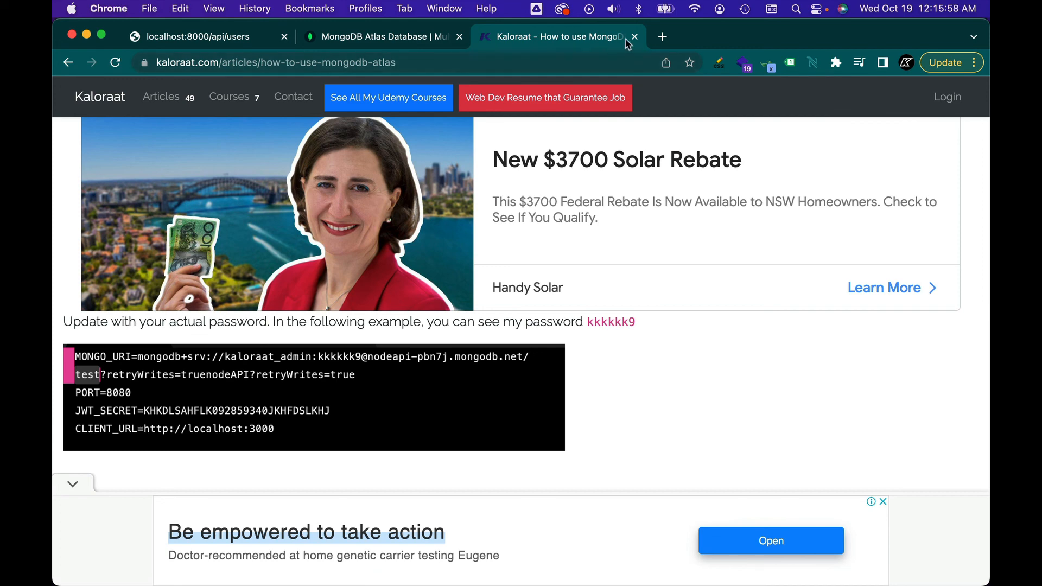
# - Close the Kaloraat tab and start a 'how to install mongodb' search
pyautogui.click(632, 37)
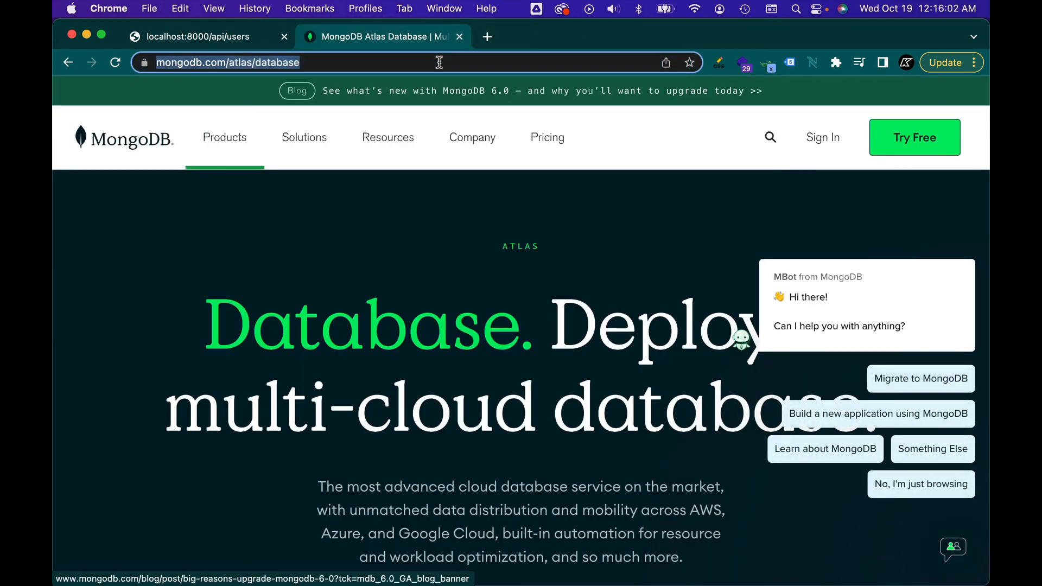
pyautogui.write('how to install mongod')
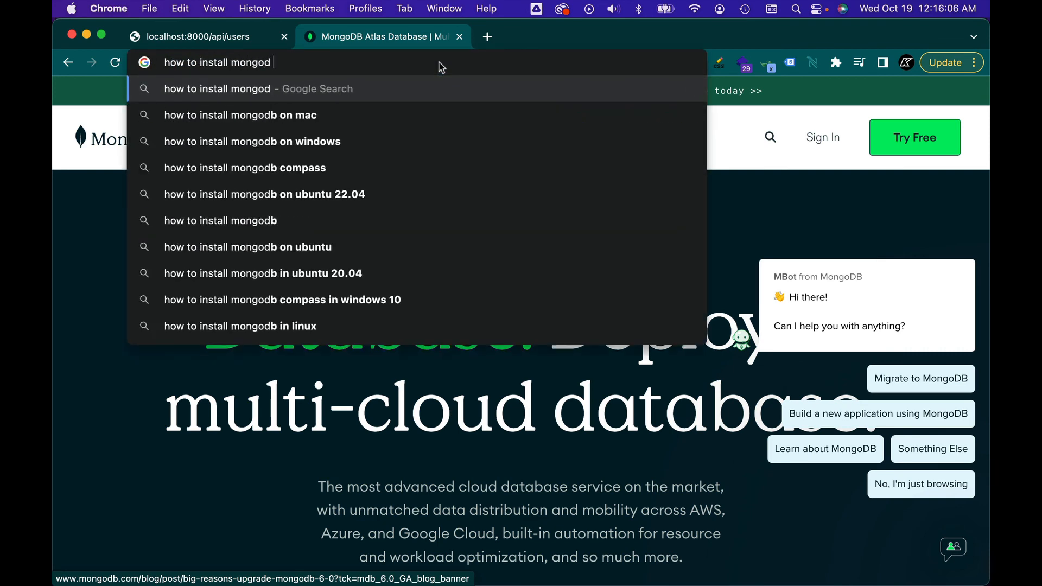
pyautogui.write('b')
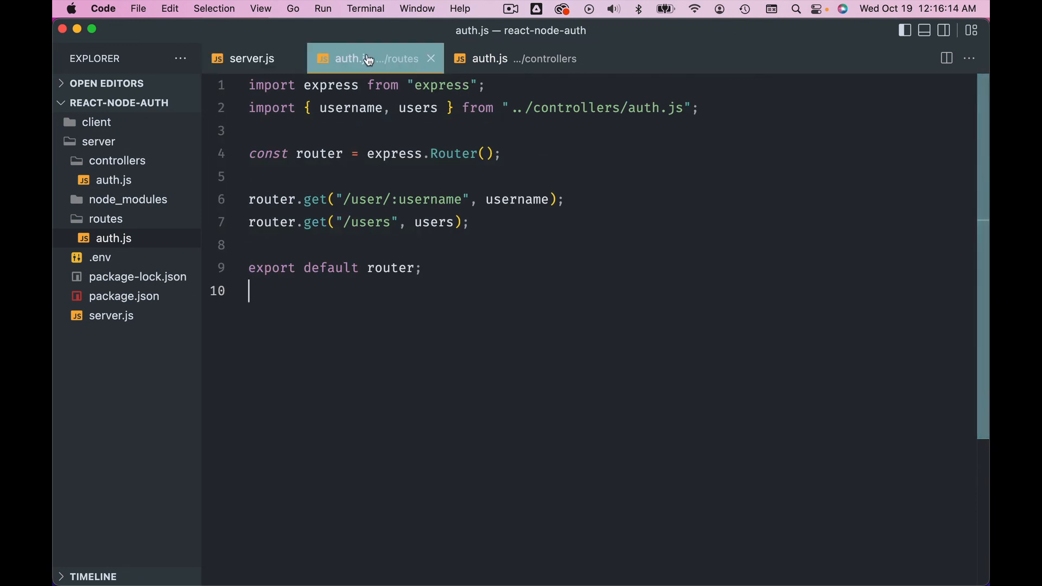
# - Switch from routes/auth.js to server.js to see the /api route mount
pyautogui.click(251, 58)
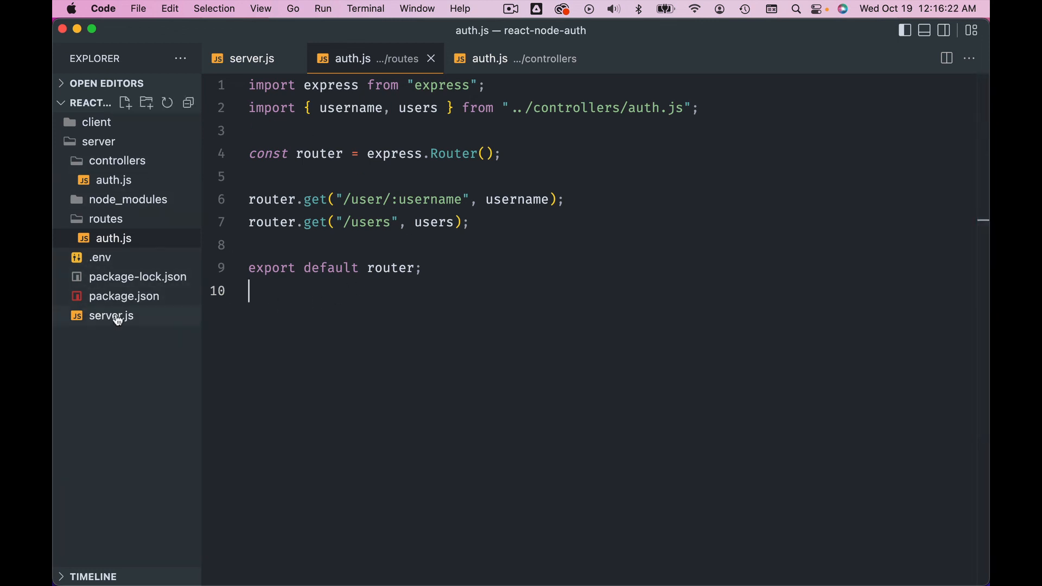
pyautogui.click(110, 316)
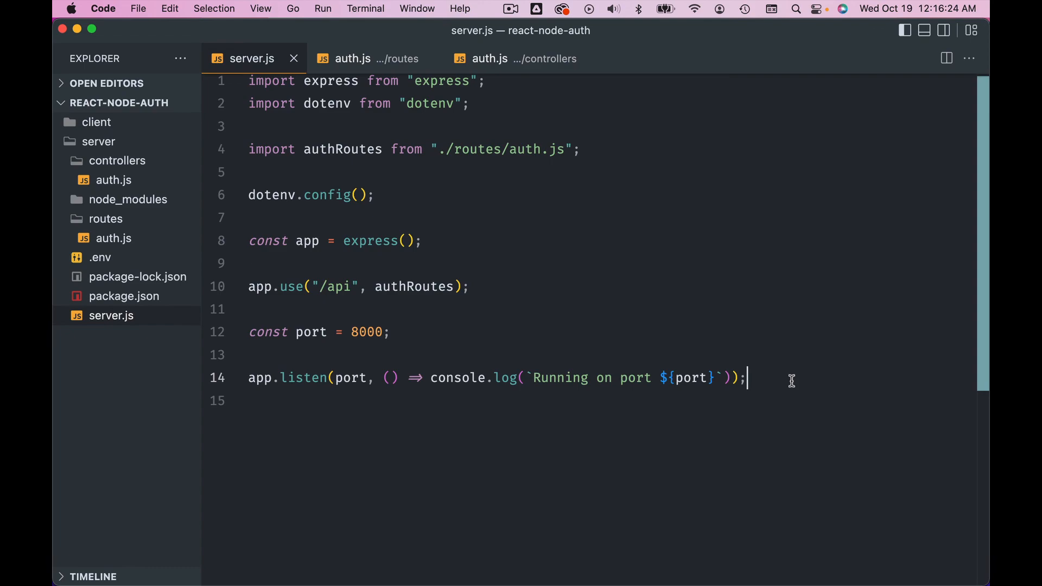